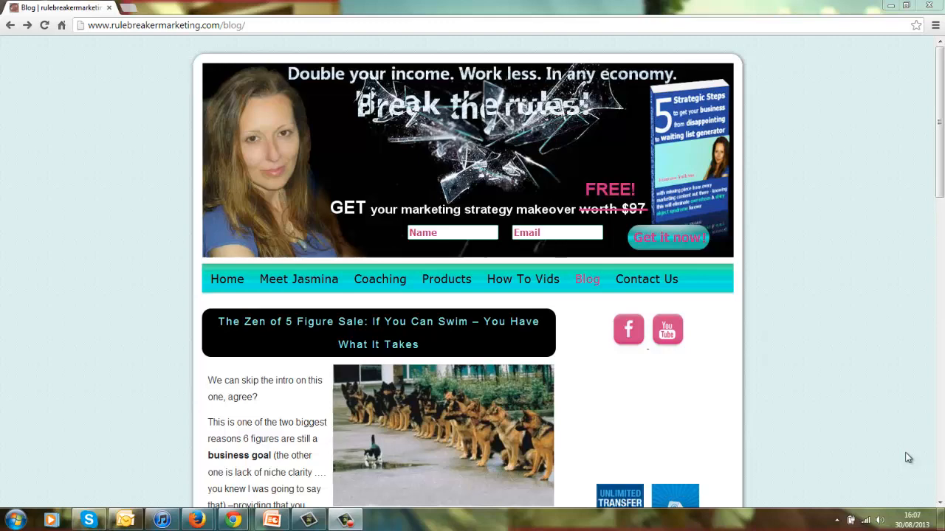
pyautogui.moveTo(731, 404)
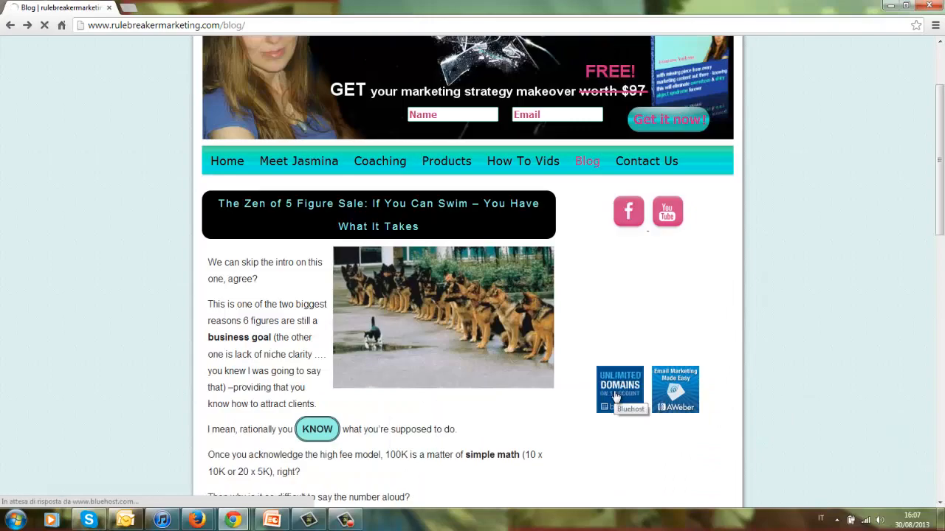
# Step: Open Bluehost's sign-up page from the blog's 'Unlimited Domains' sidebar banner
pyautogui.click(619, 389)
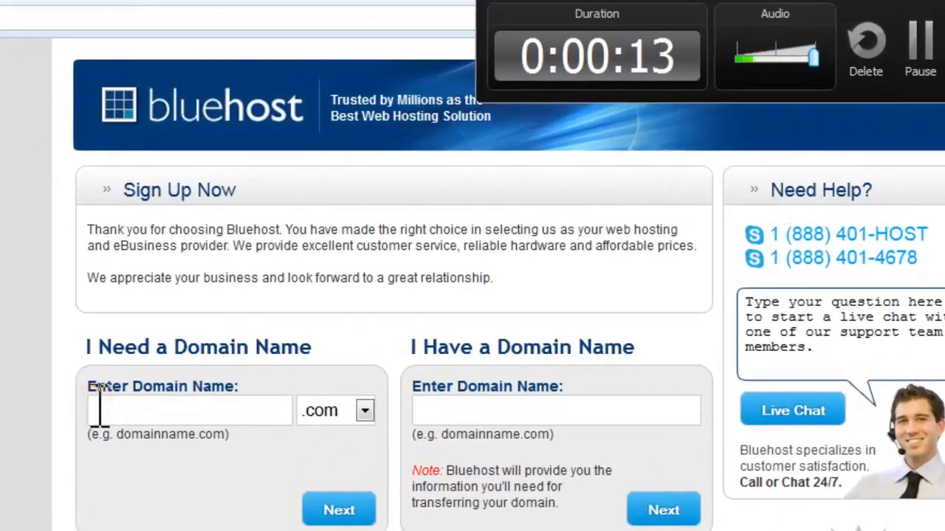
# Step: Enter 'rulebreakermarketing' with .com as the new domain name
pyautogui.write('RULE')
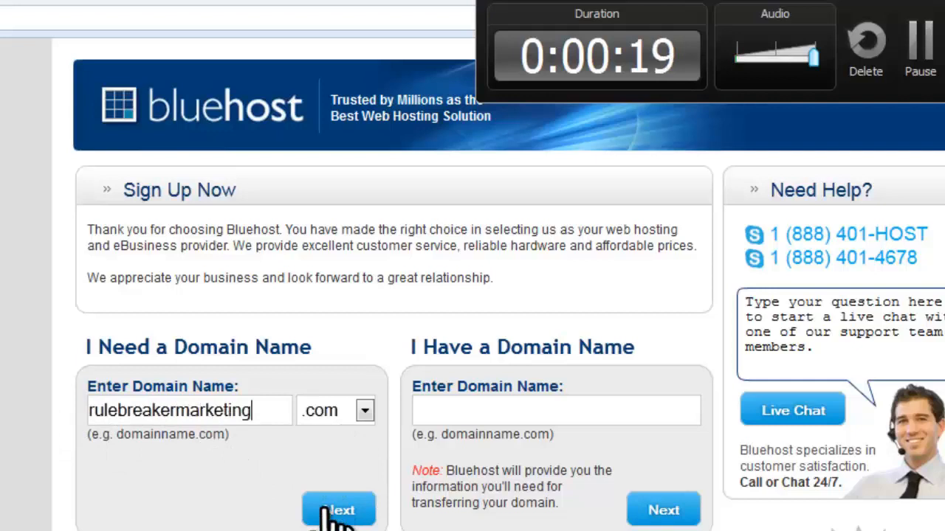
pyautogui.moveTo(339, 443)
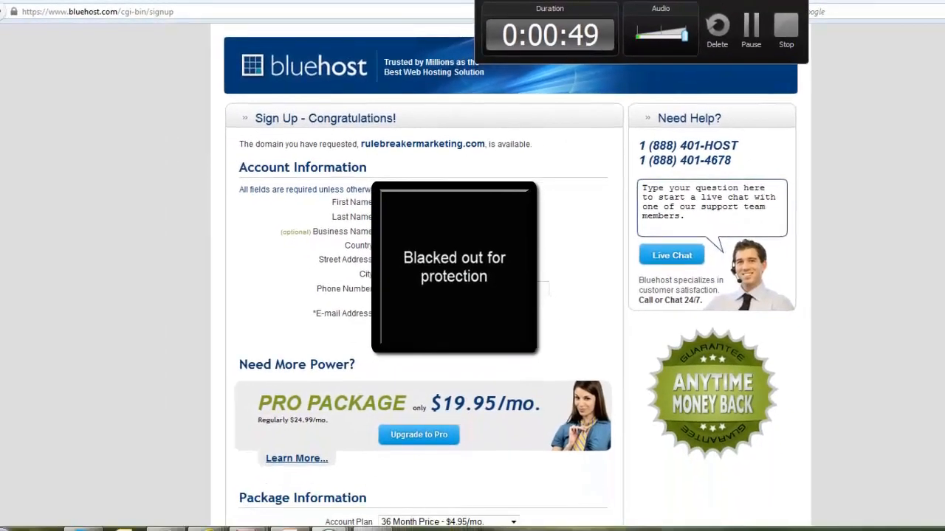
# Step: Choose the 12-month plan at $6.95/mo, keeping Whois Privacy and removing SiteLock
pyautogui.scroll(-3)
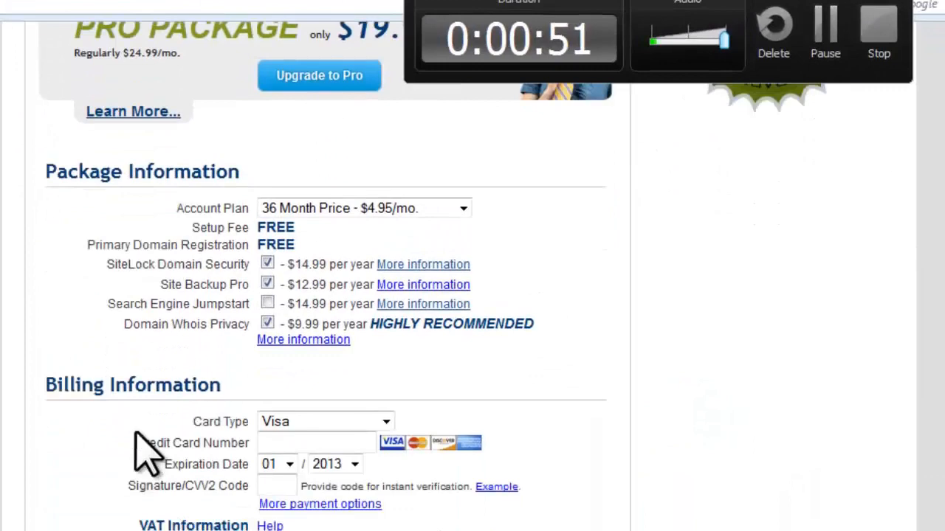
pyautogui.click(462, 207)
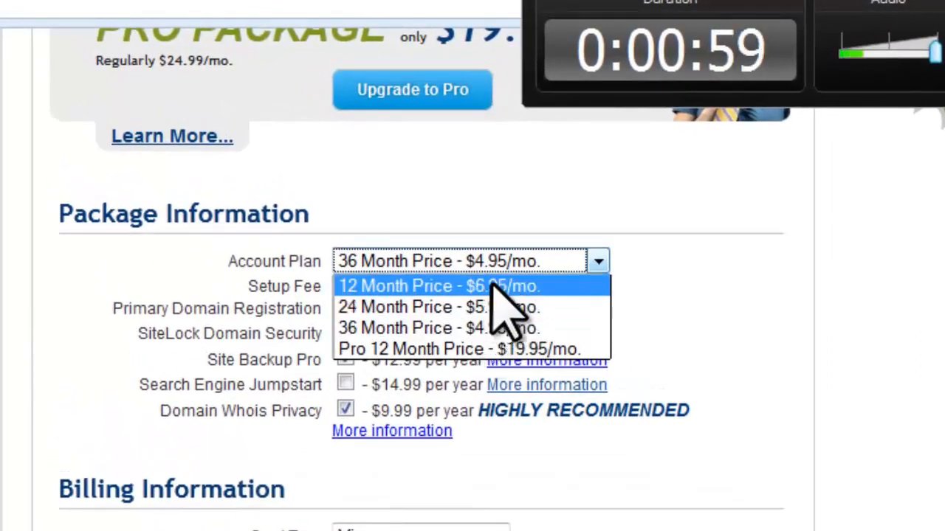
pyautogui.moveTo(531, 303)
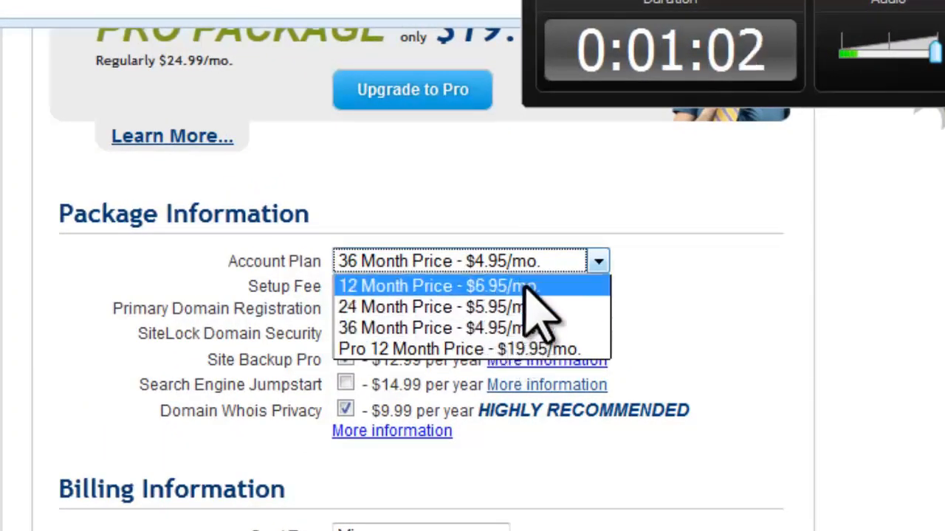
pyautogui.click(435, 286)
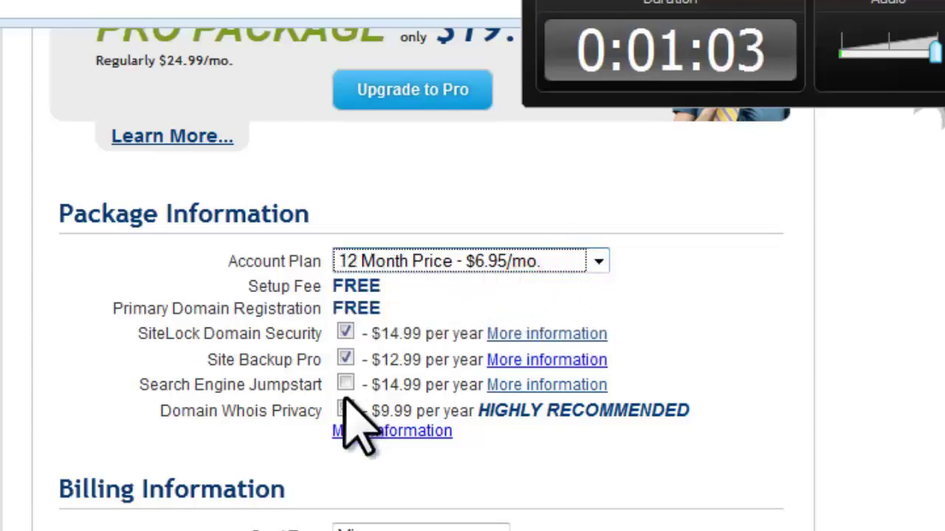
pyautogui.click(345, 409)
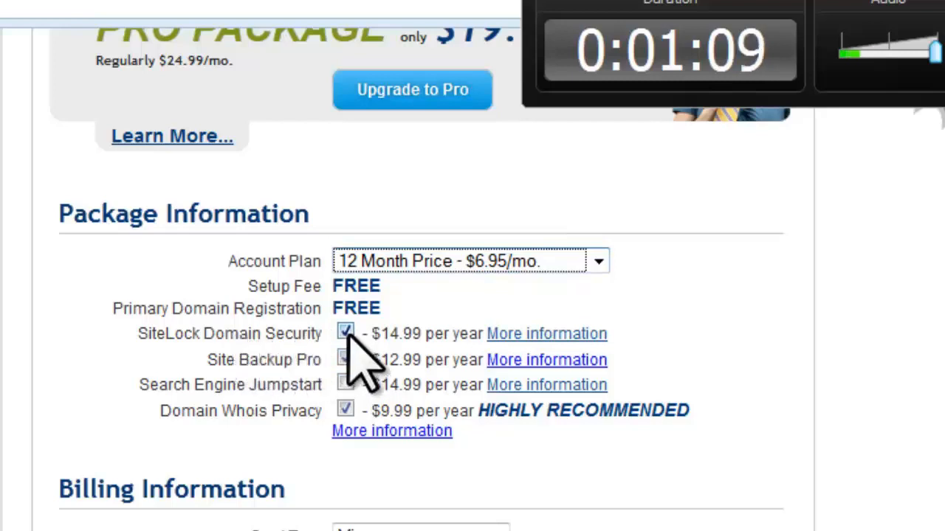
pyautogui.click(344, 333)
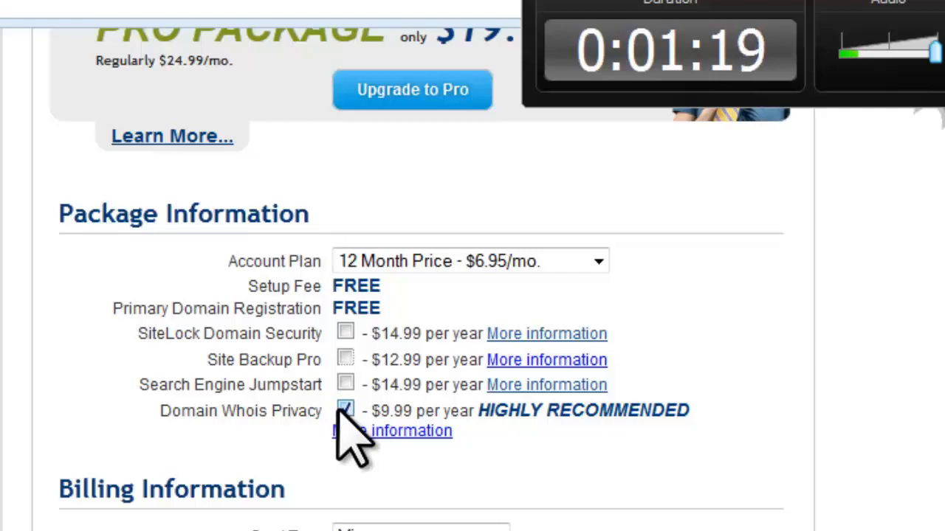
# Step: Choose PayPal as the payment method and submit the sign-up form
pyautogui.scroll(-3)
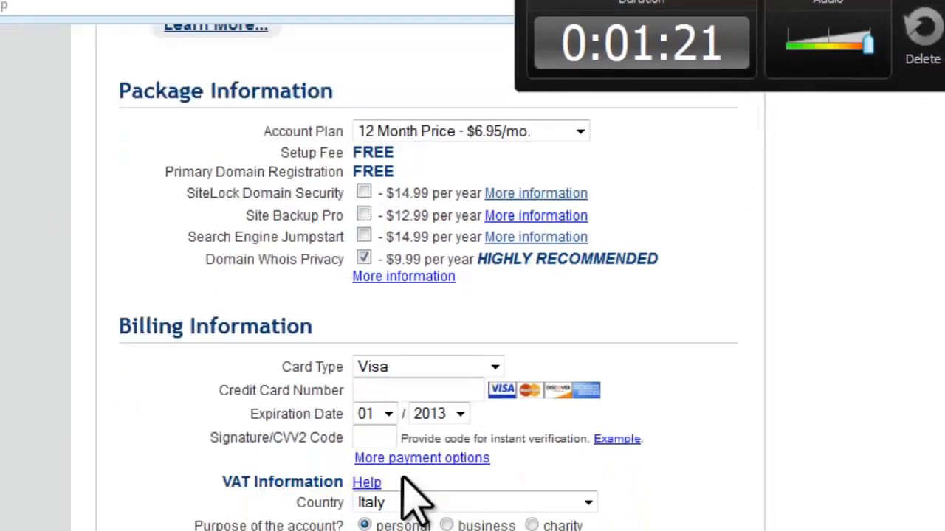
pyautogui.click(422, 458)
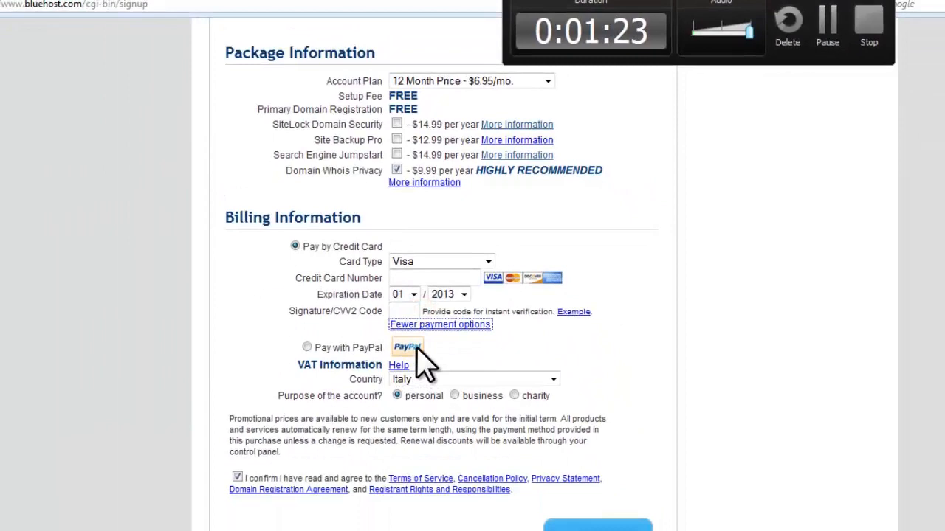
pyautogui.click(307, 346)
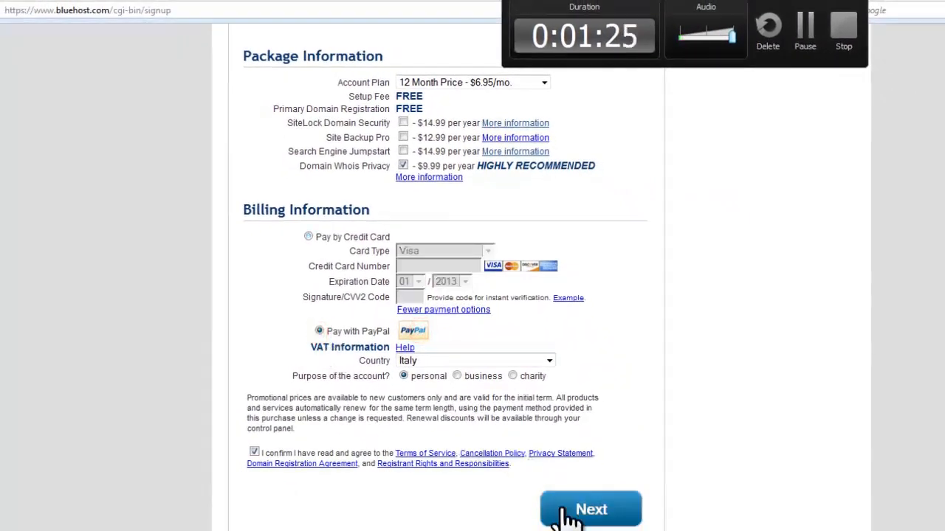
pyautogui.moveTo(111, 384)
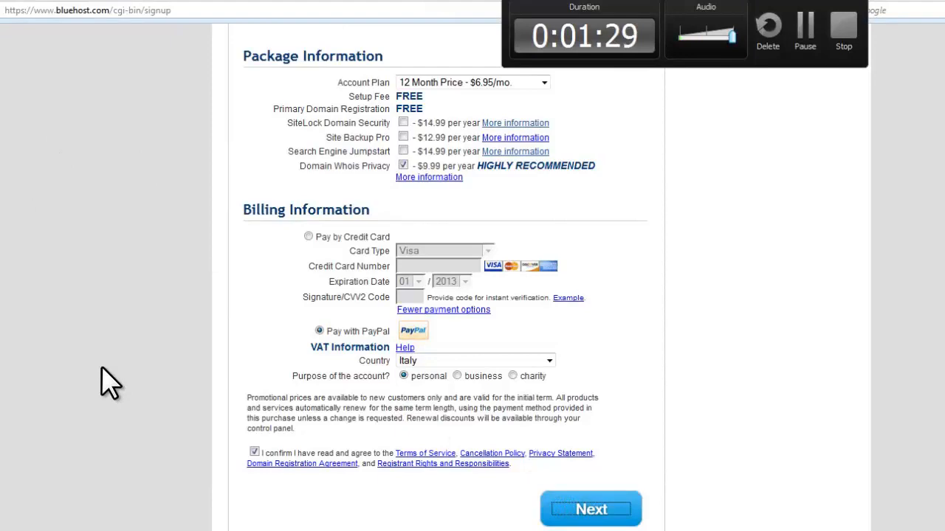
pyautogui.click(591, 509)
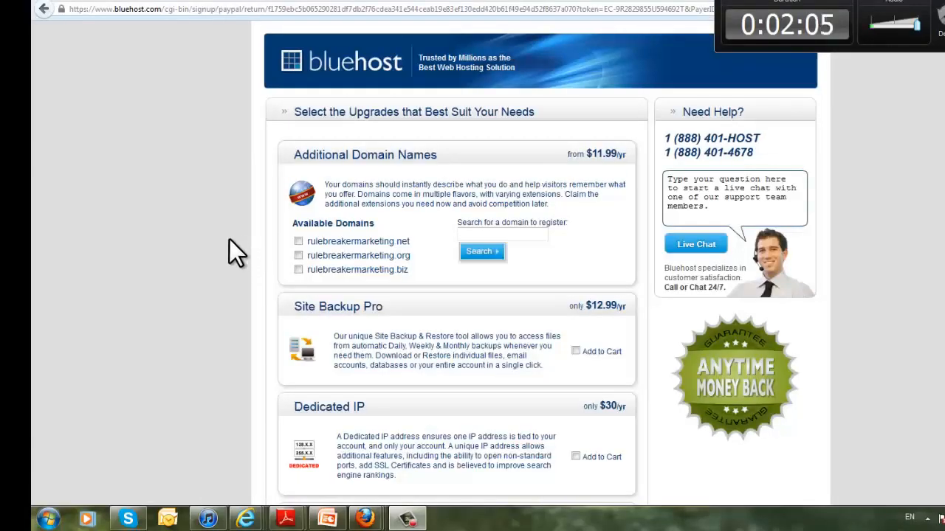
# Step: Scroll past the upgrade offers and complete checkout with no extras added
pyautogui.scroll(-3)
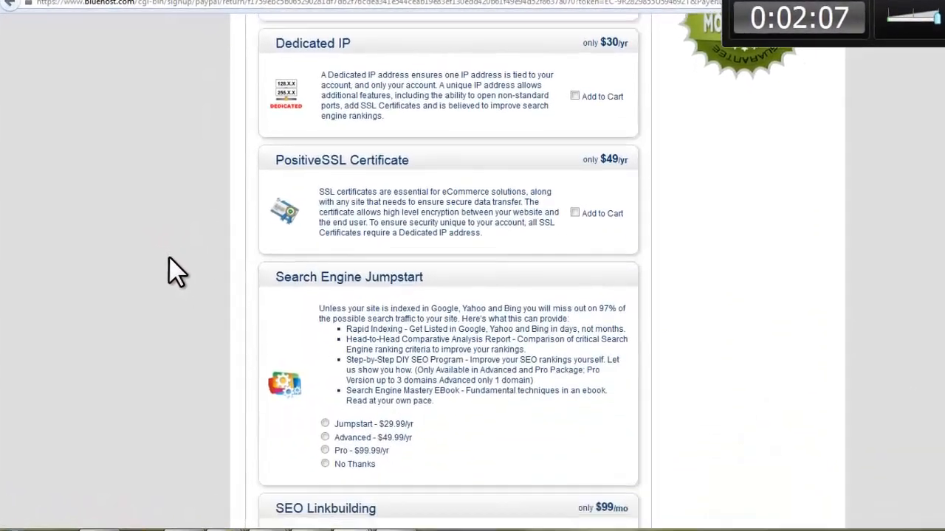
pyautogui.scroll(-3)
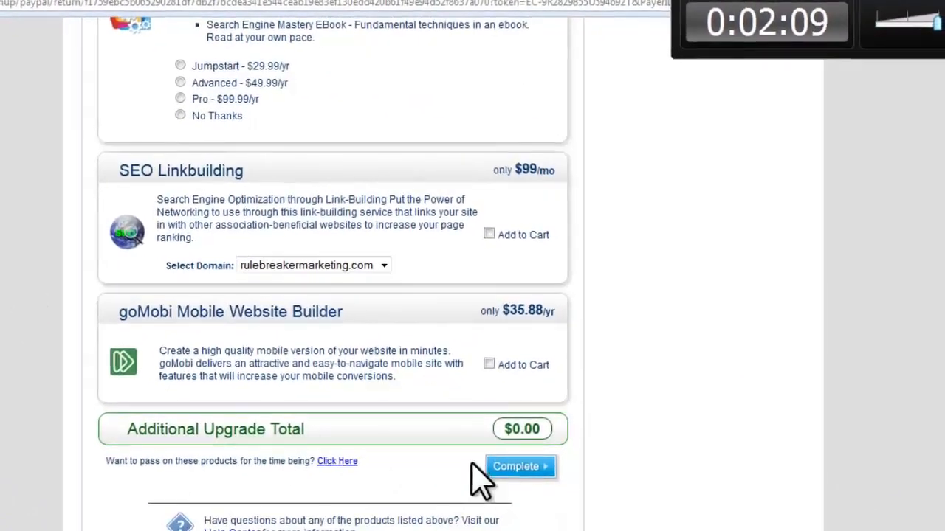
pyautogui.scroll(-3)
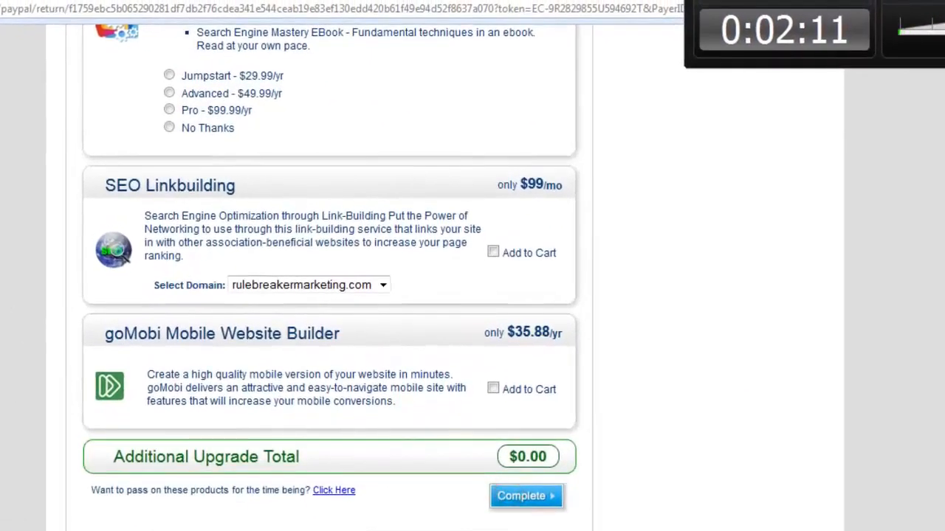
pyautogui.click(527, 496)
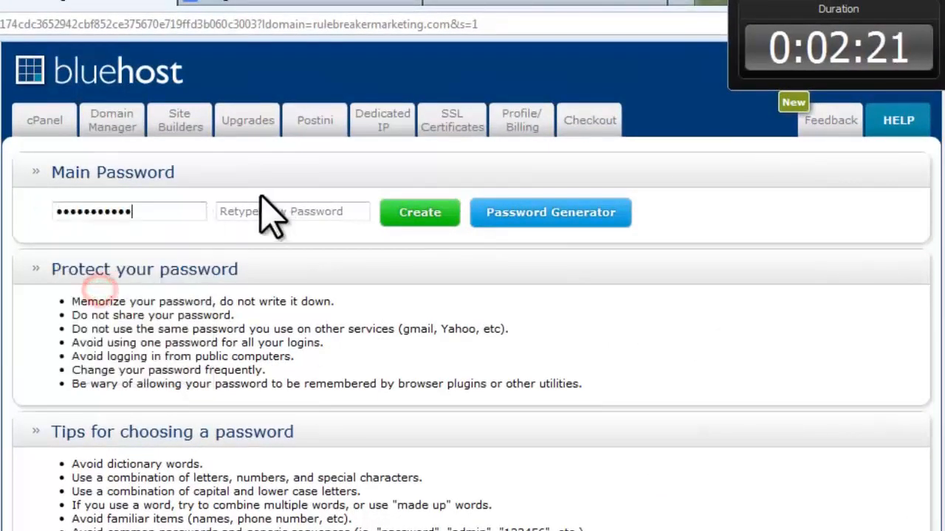
# Step: Paste the password into the Retype field, create it, then log in
pyautogui.rightClick(292, 212)
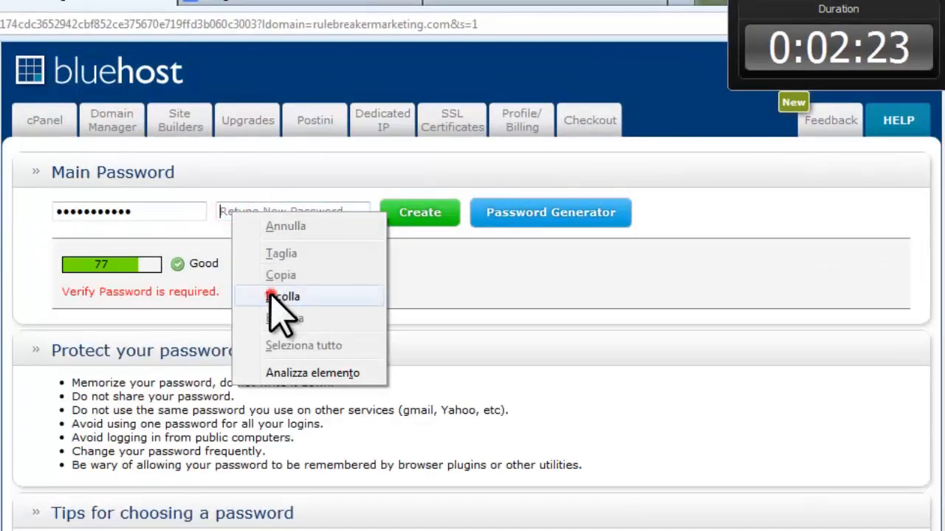
pyautogui.click(283, 296)
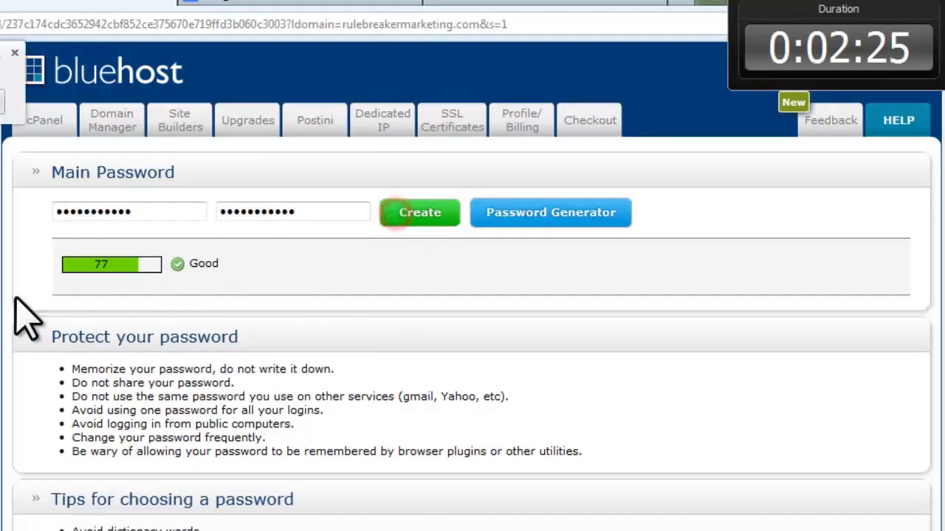
pyautogui.click(420, 211)
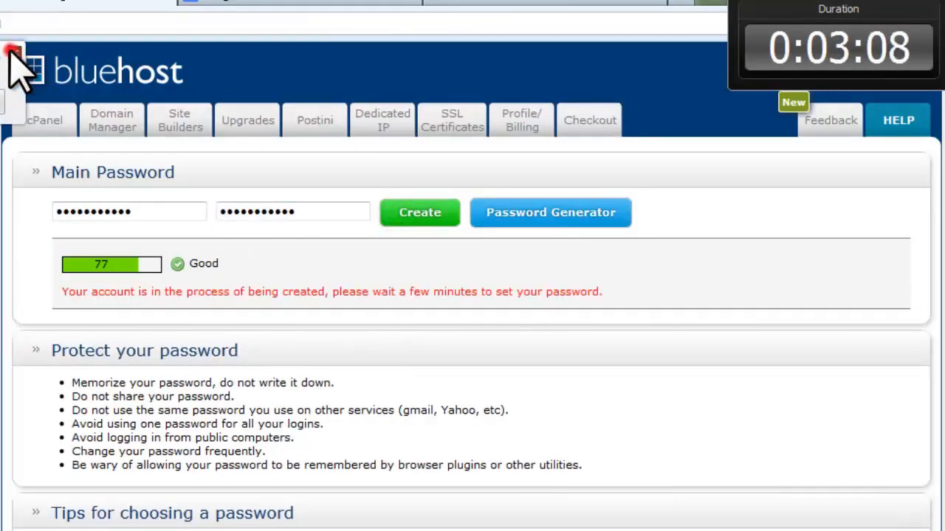
pyautogui.click(419, 213)
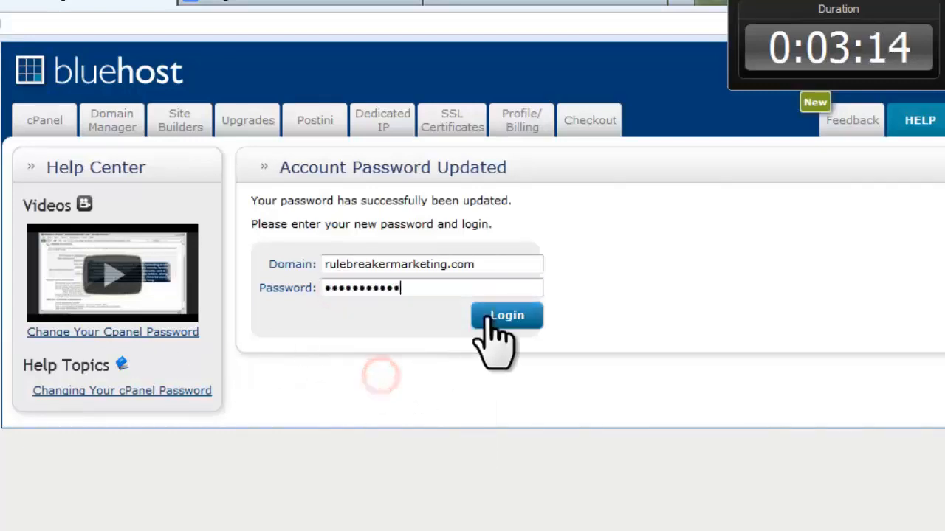
pyautogui.click(506, 316)
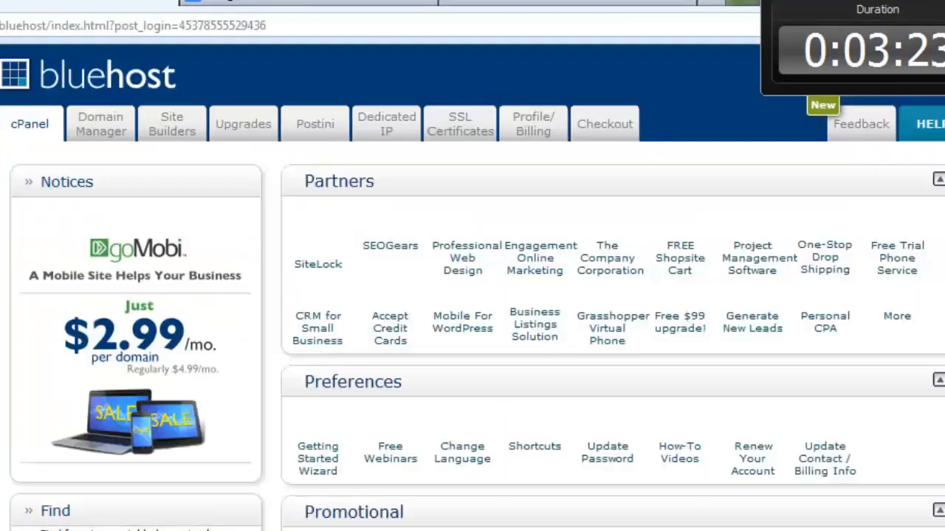
# Step: Scroll the control panel home down to the Site Builders and Mail sections
pyautogui.scroll(-3)
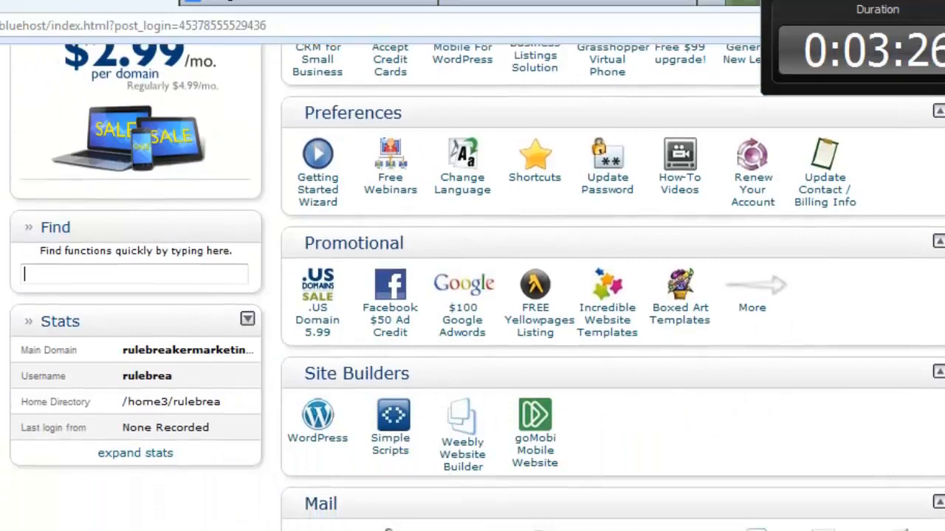
pyautogui.scroll(-3)
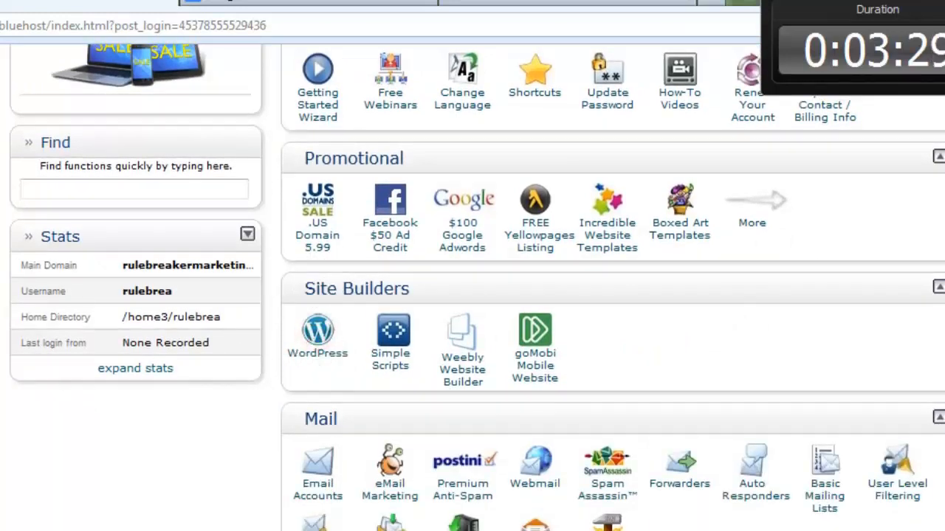
pyautogui.moveTo(316, 353)
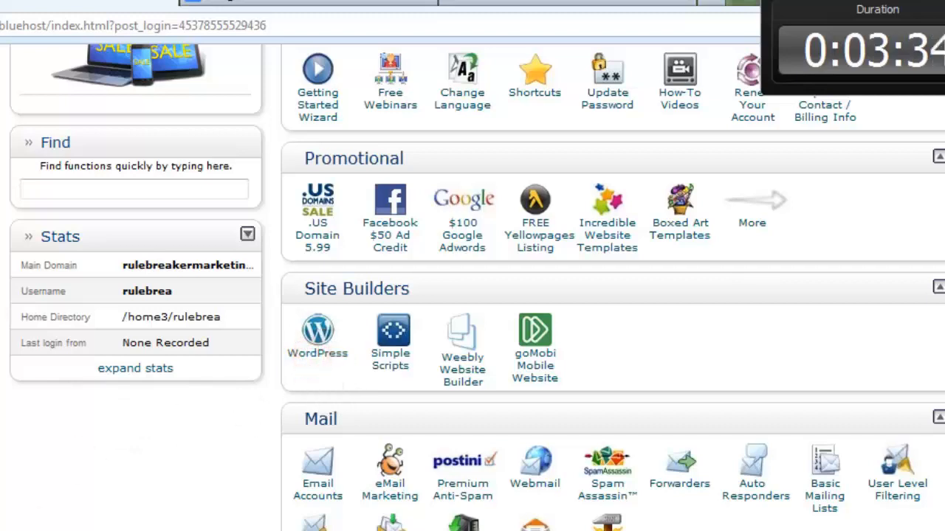
pyautogui.moveTo(67, 443)
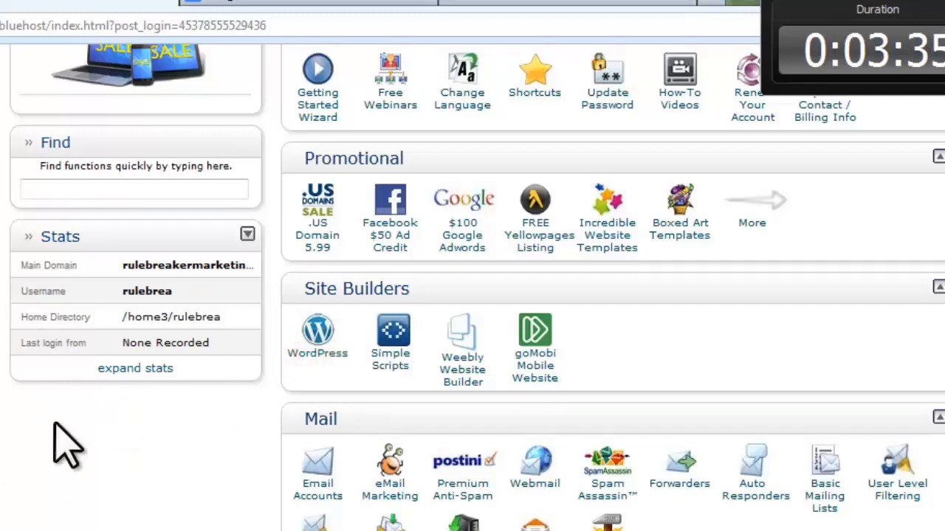
pyautogui.moveTo(325, 361)
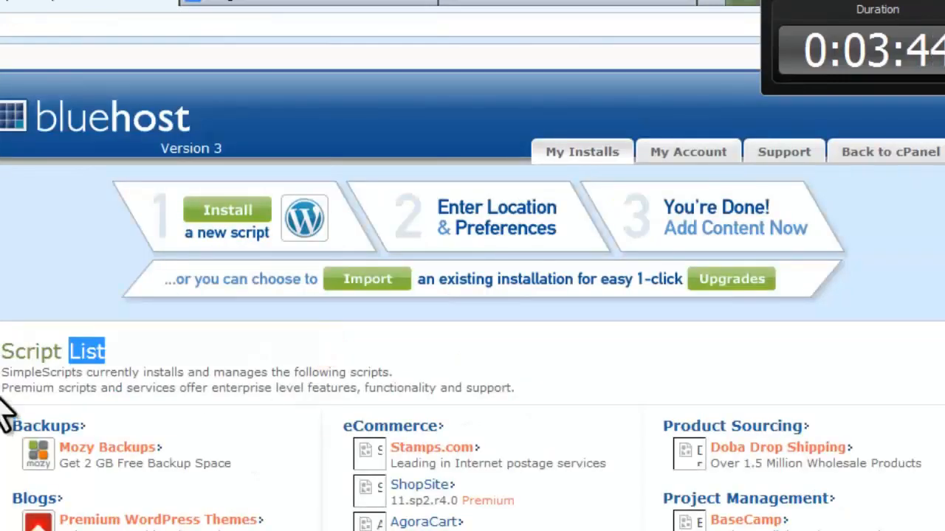
# Step: Pick WordPress and start a brand new installation on rulebreakermarketing.com
pyautogui.scroll(-3)
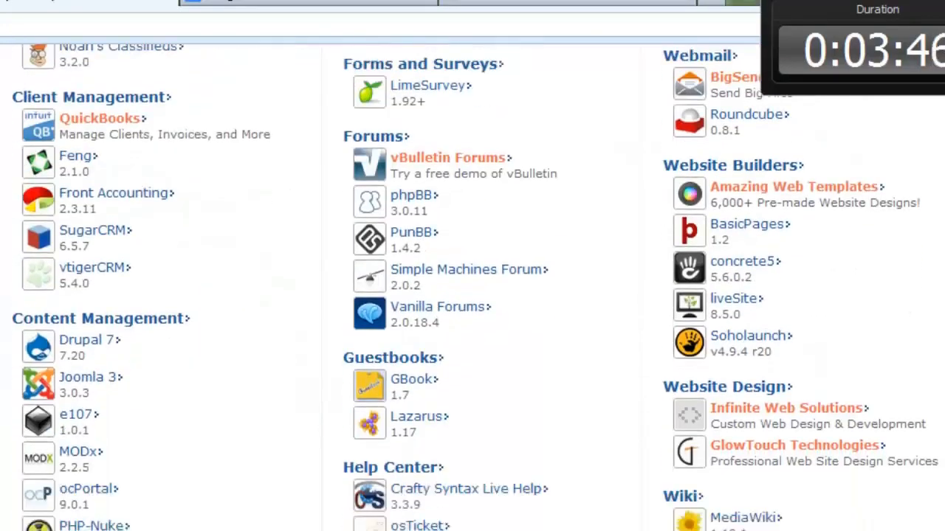
pyautogui.scroll(3)
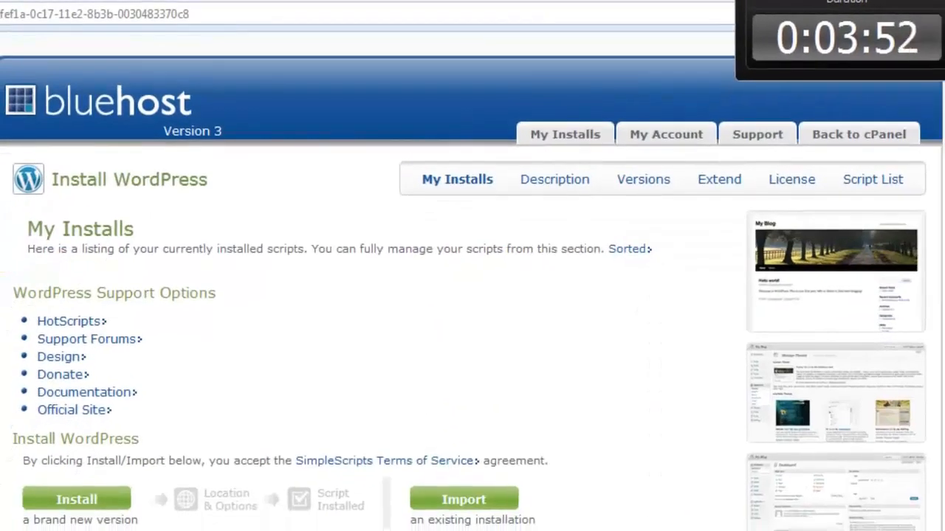
pyautogui.click(76, 499)
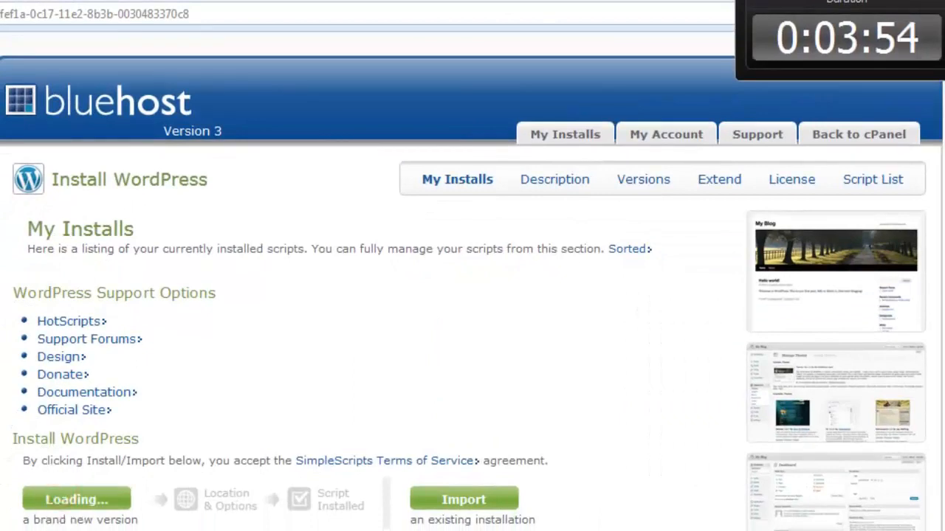
pyautogui.click(76, 500)
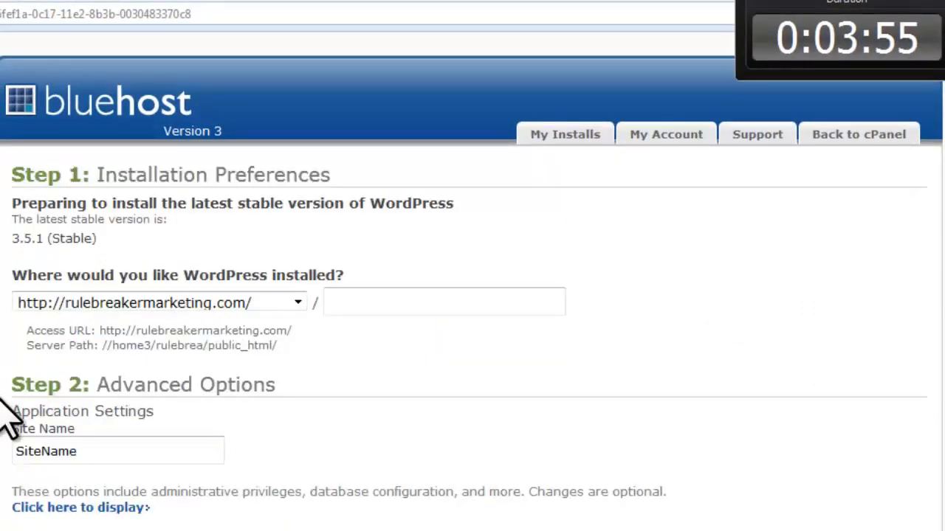
# Step: Name the site 'rulebreakermarketing' and complete the WordPress installation
pyautogui.scroll(-3)
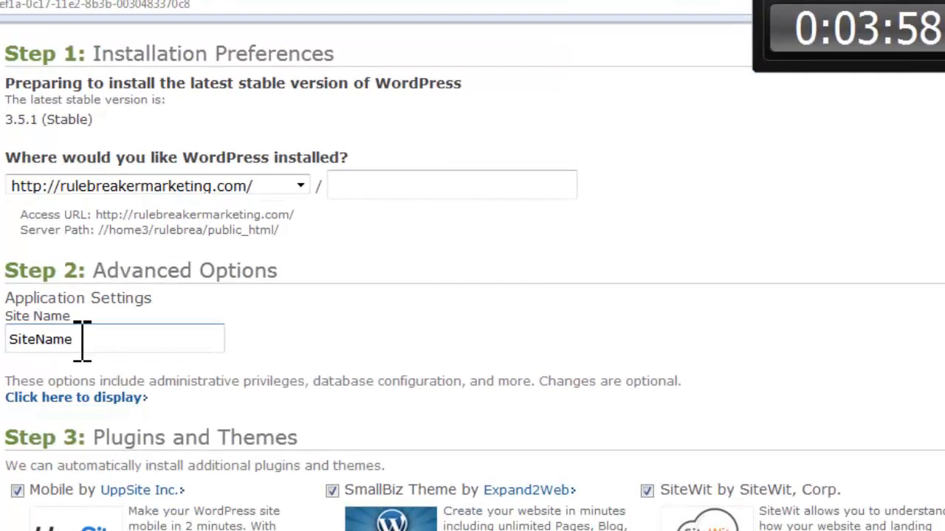
pyautogui.doubleClick(58, 339)
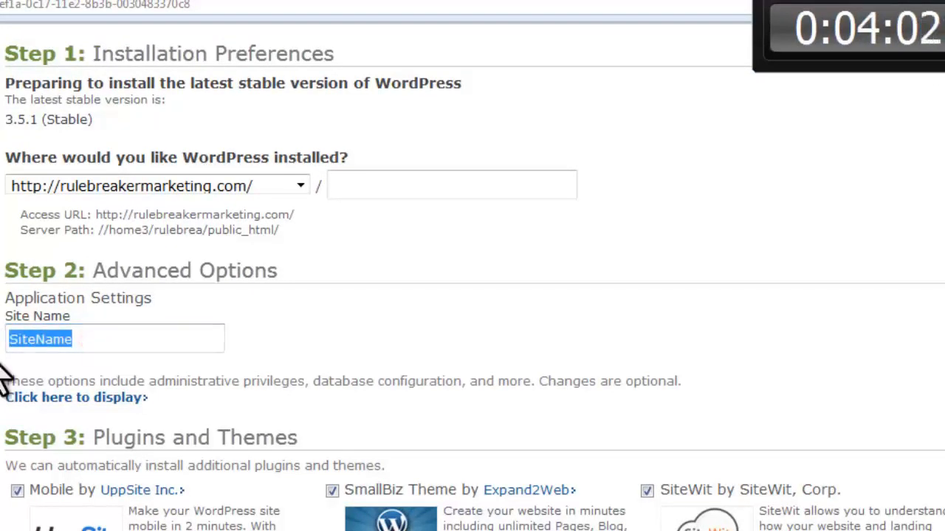
pyautogui.write('rulebreakermarketing')
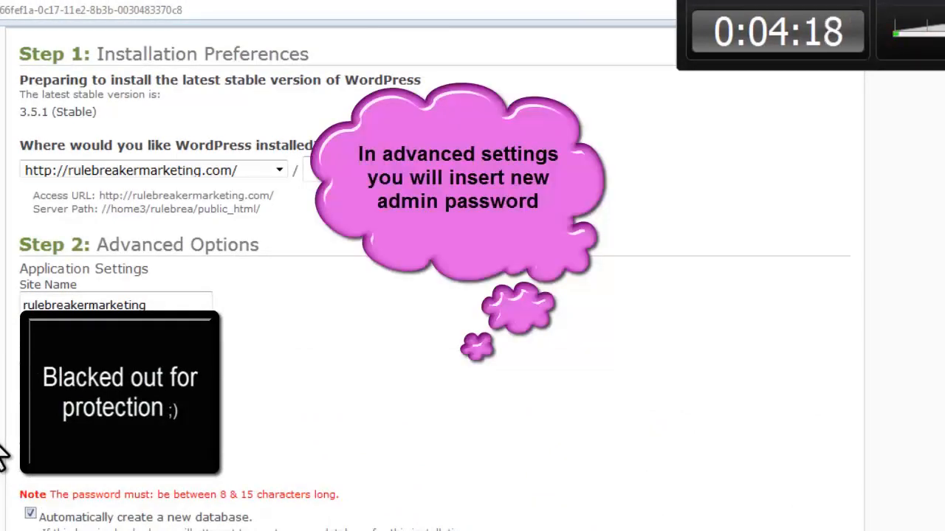
pyautogui.scroll(-3)
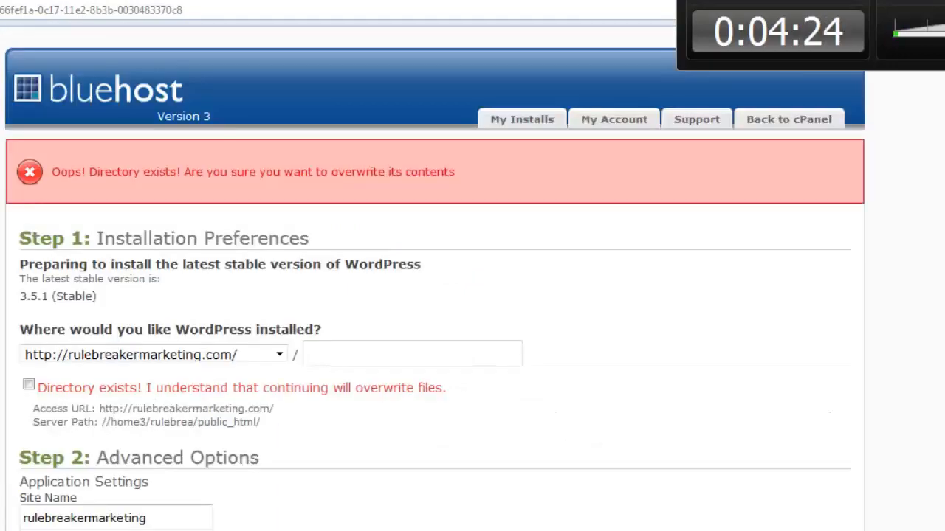
pyautogui.scroll(-3)
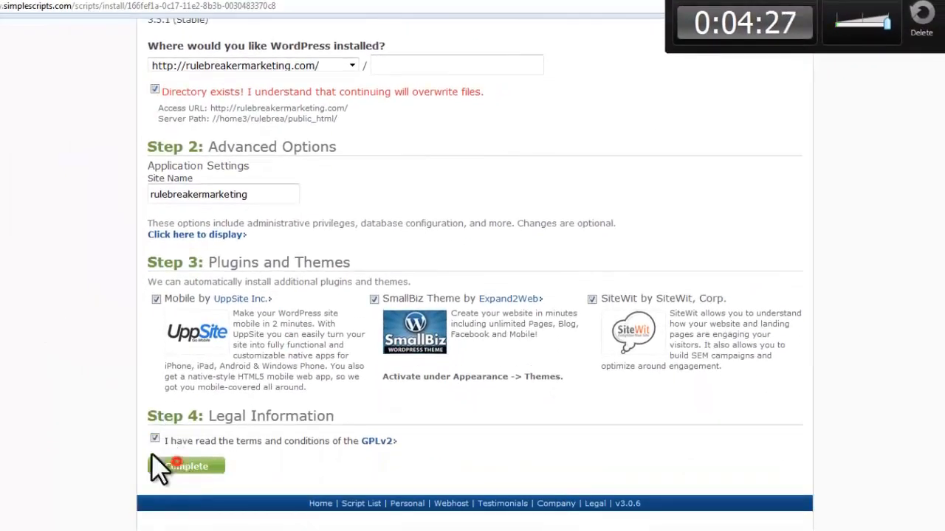
pyautogui.click(186, 465)
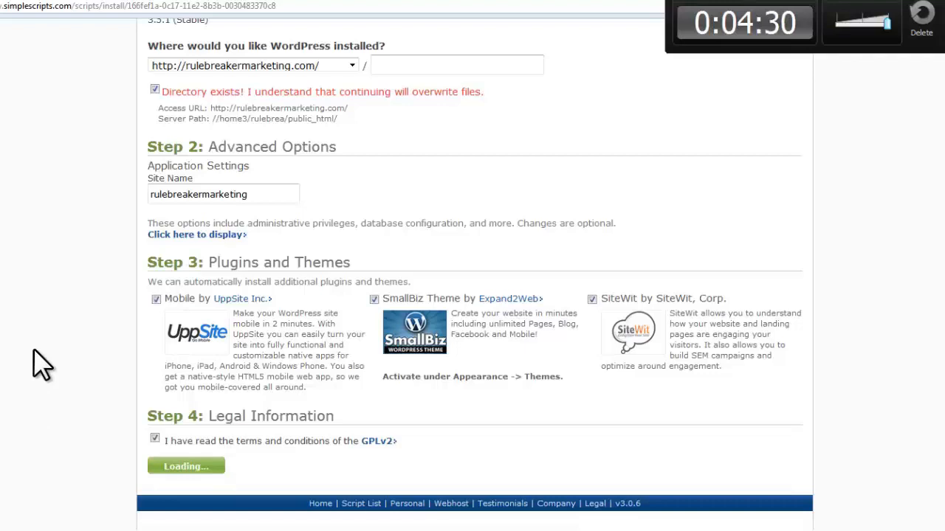
pyautogui.click(186, 466)
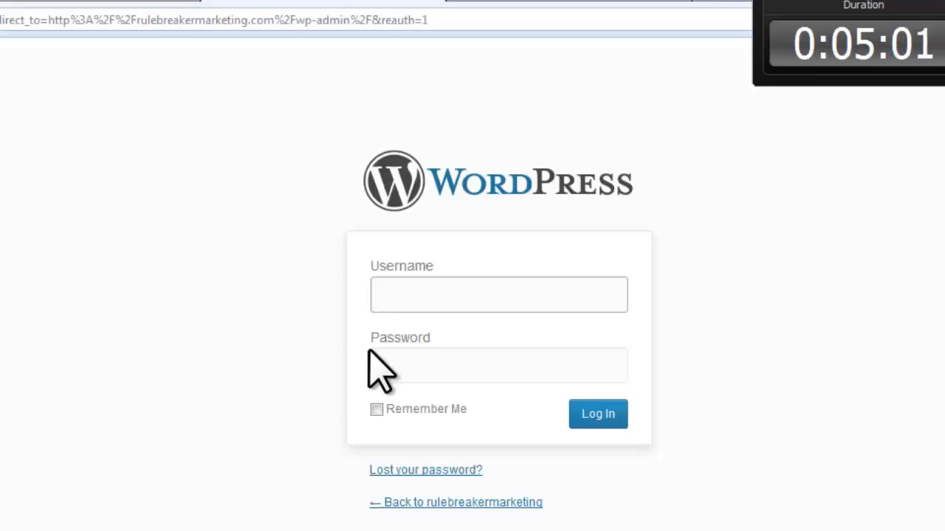
# Step: Log in to the WordPress admin area as 'admin'
pyautogui.write('admin')
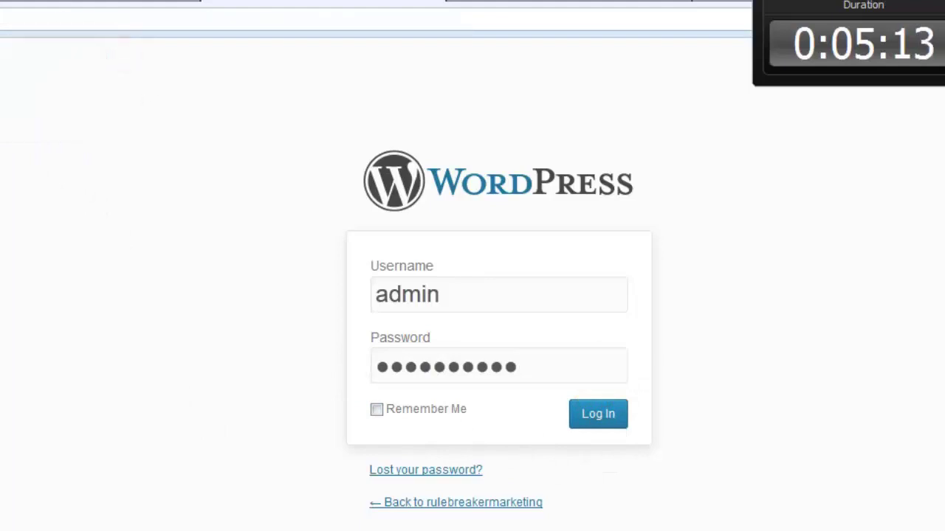
pyautogui.click(598, 413)
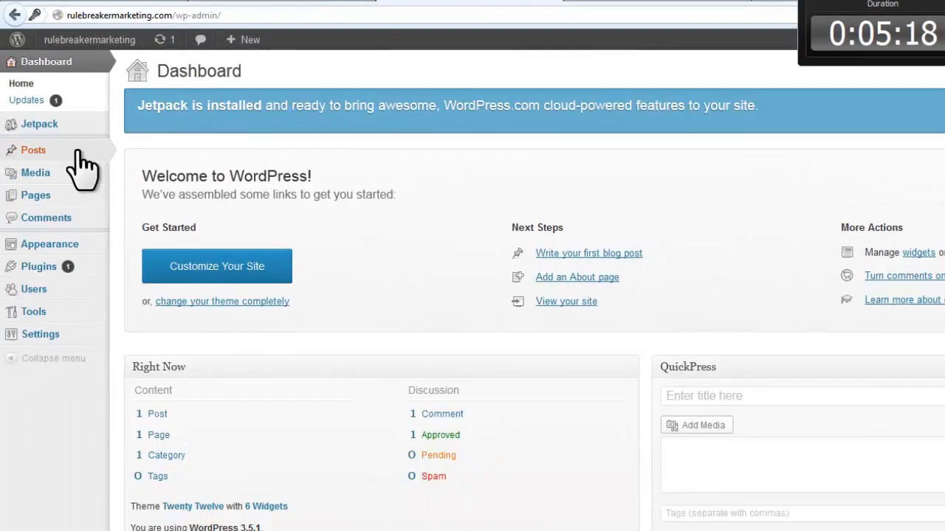
pyautogui.moveTo(40, 124)
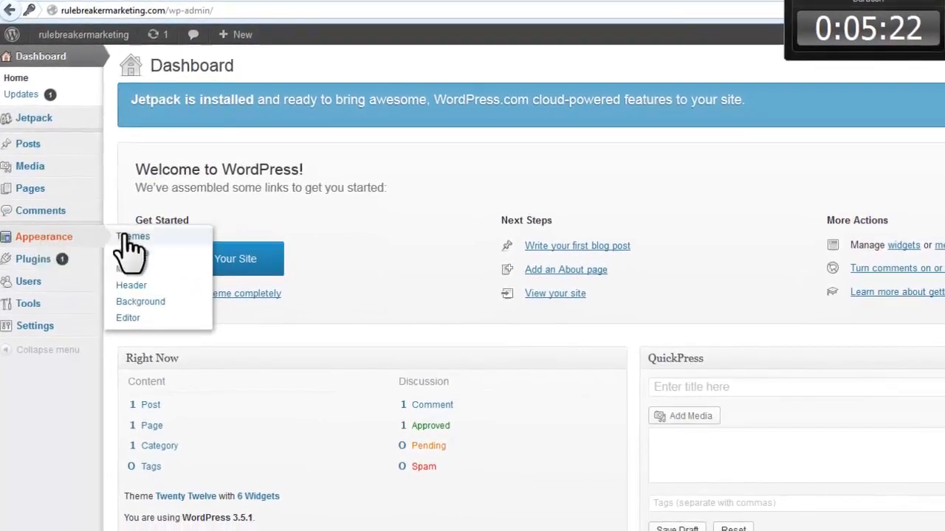
# Step: Check the Twenty Twelve theme and the lone 'Hello world!' post, then go to YouTube
pyautogui.click(133, 236)
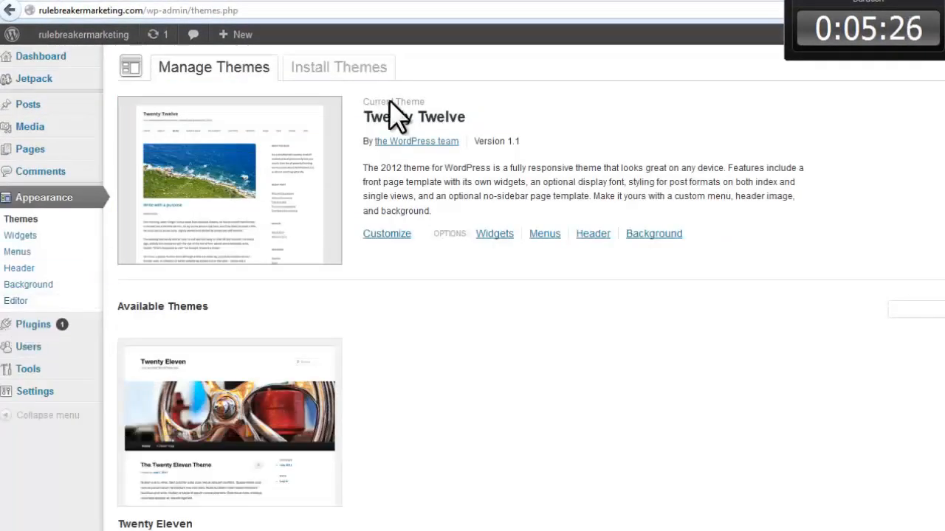
pyautogui.moveTo(387, 233)
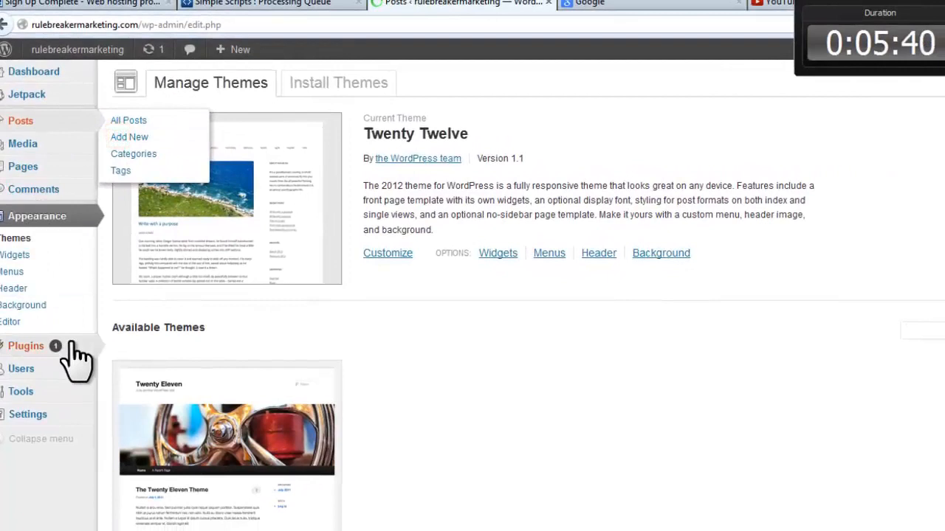
pyautogui.click(128, 120)
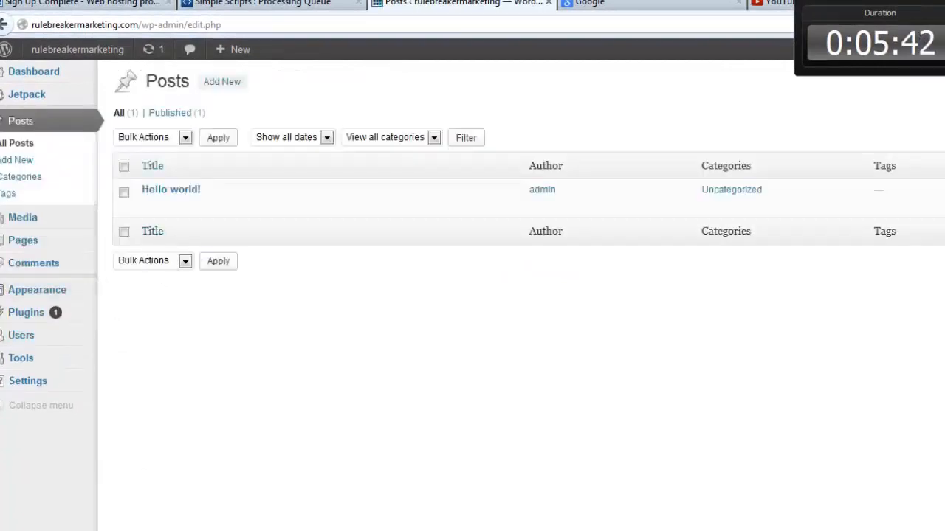
pyautogui.moveTo(472, 524)
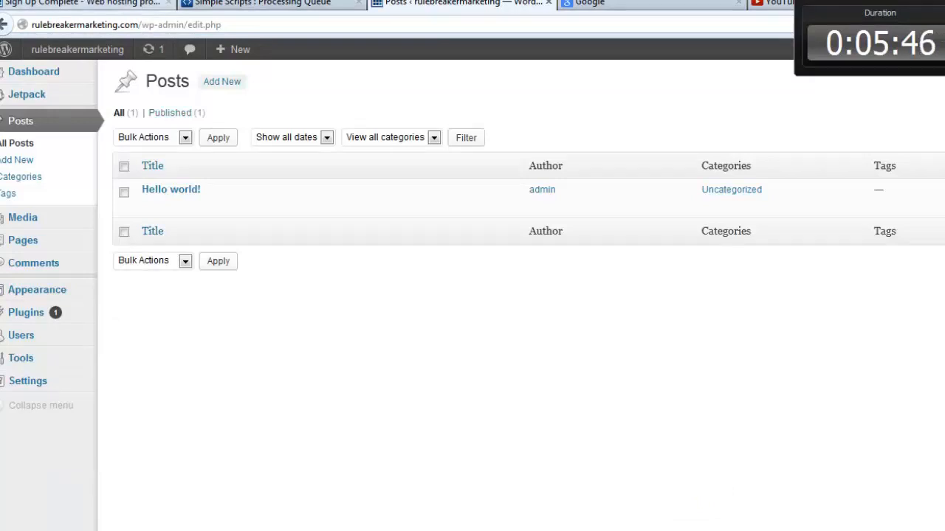
pyautogui.moveTo(774, 18)
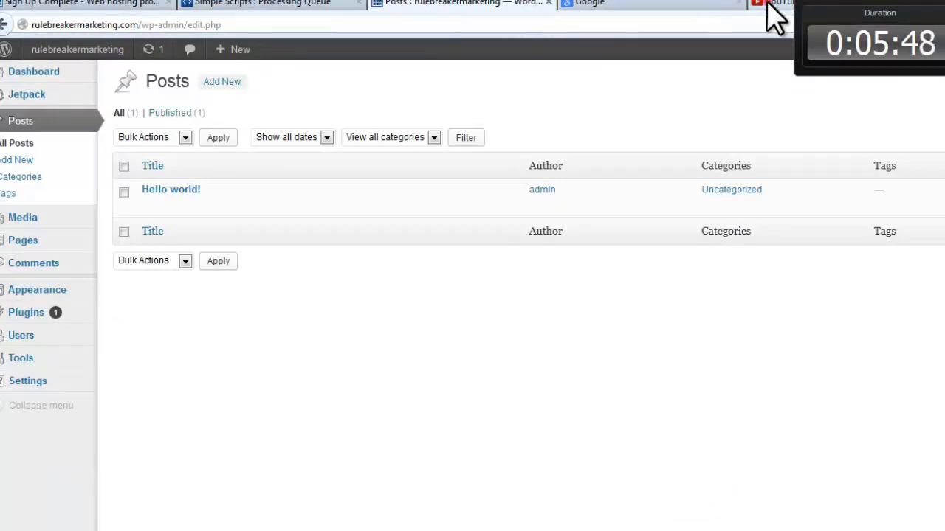
pyautogui.click(775, 3)
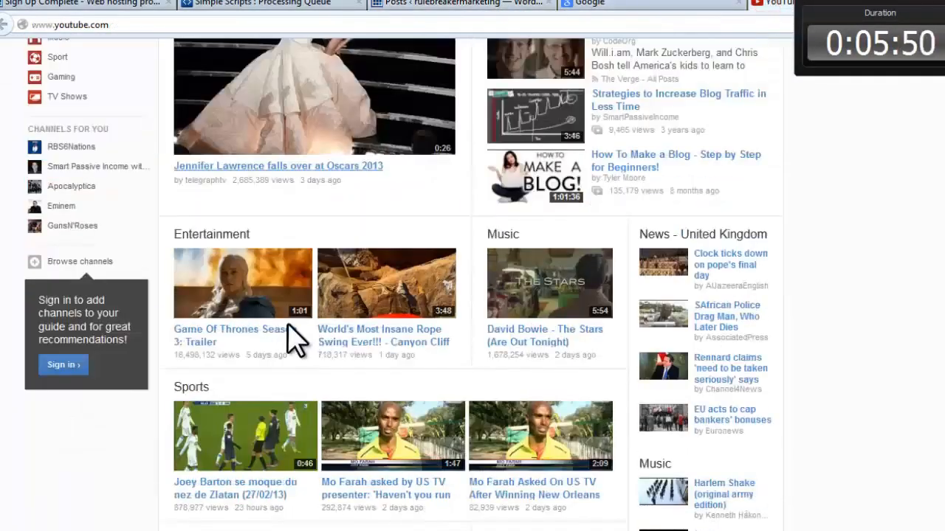
# Step: Copy the Game Of Thrones Season 3 trailer's iframe embed code, then return to WordPress
pyautogui.scroll(-3)
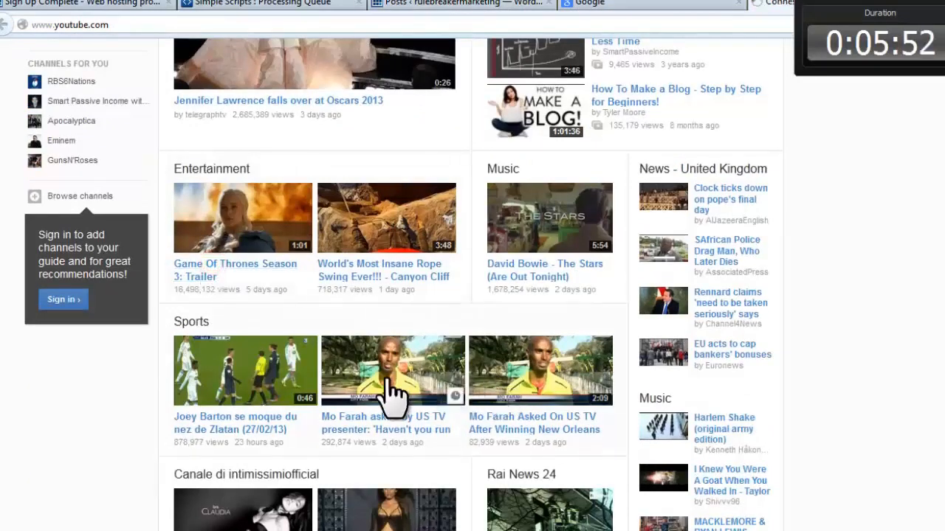
pyautogui.click(242, 217)
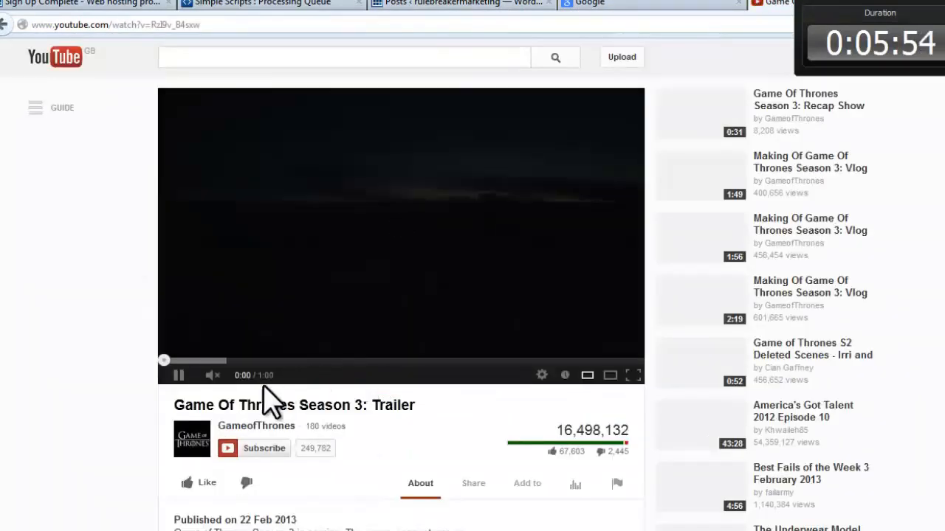
pyautogui.scroll(-3)
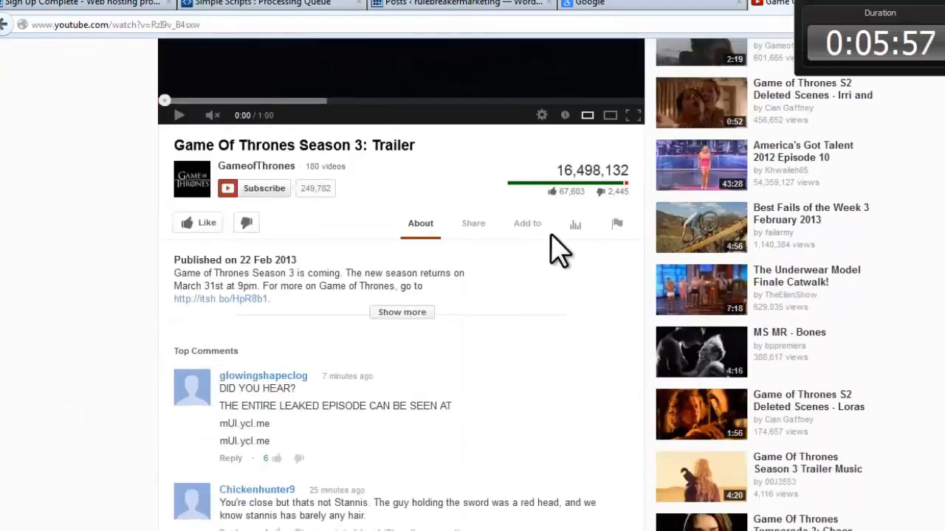
pyautogui.click(473, 223)
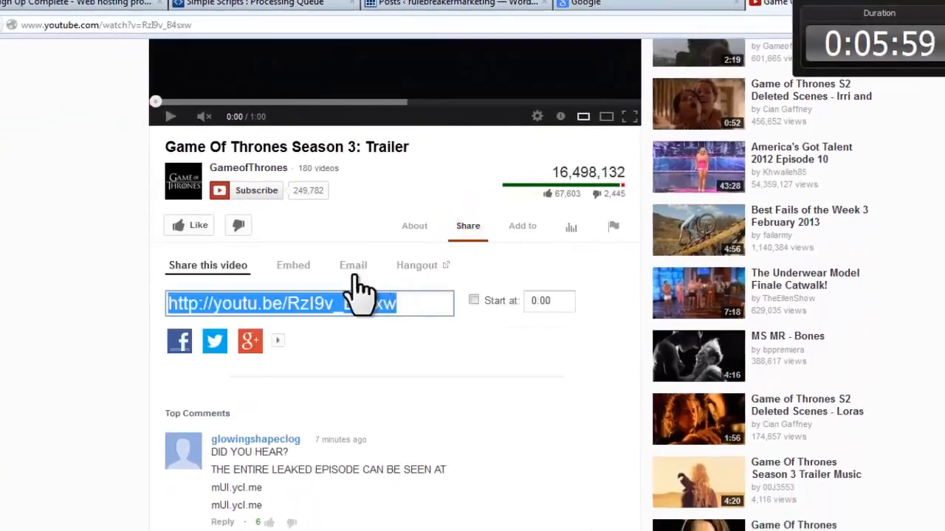
pyautogui.click(293, 265)
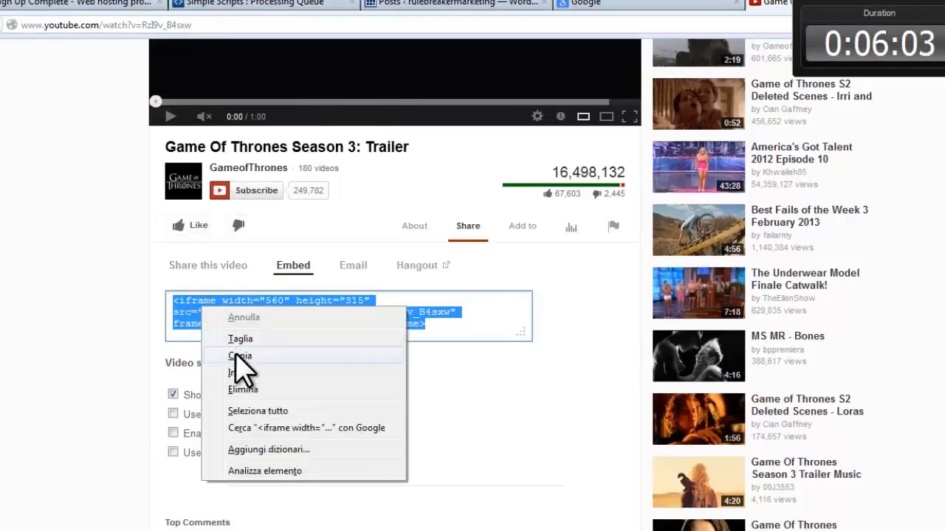
pyautogui.click(241, 356)
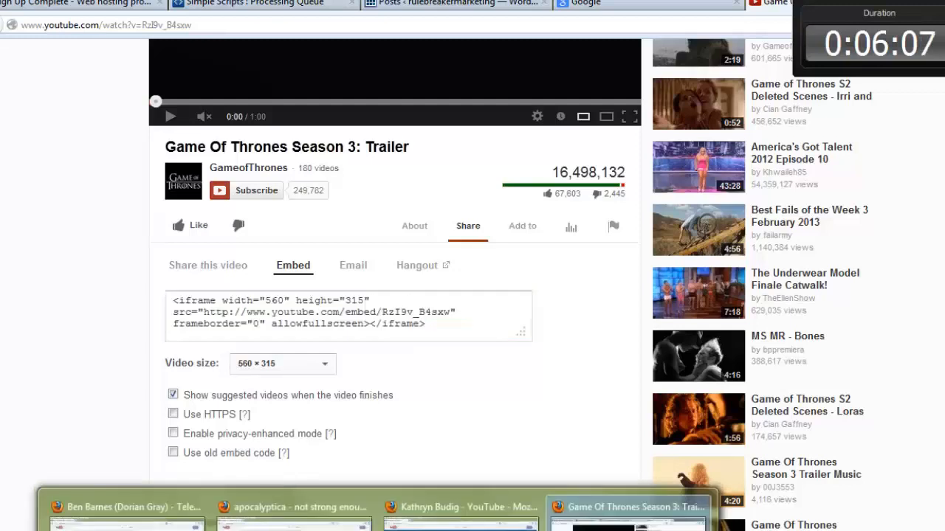
pyautogui.moveTo(406, 11)
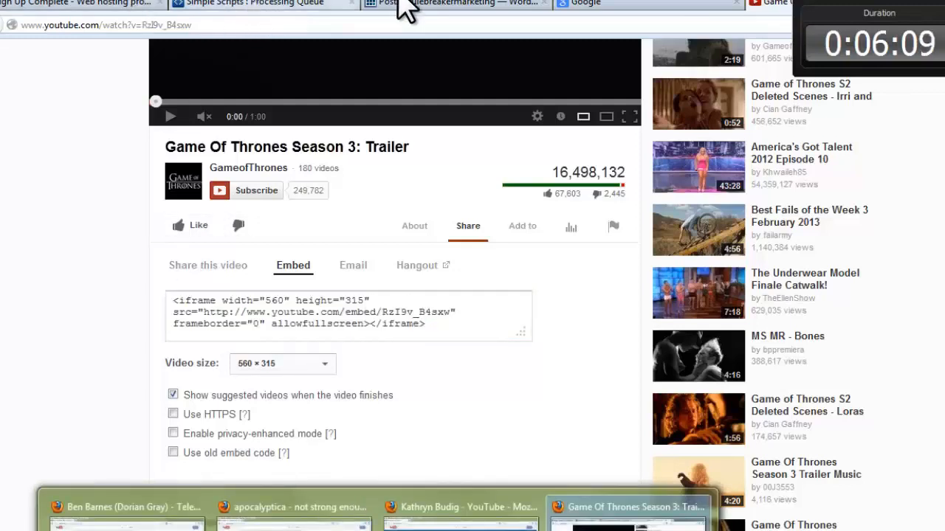
pyautogui.click(454, 4)
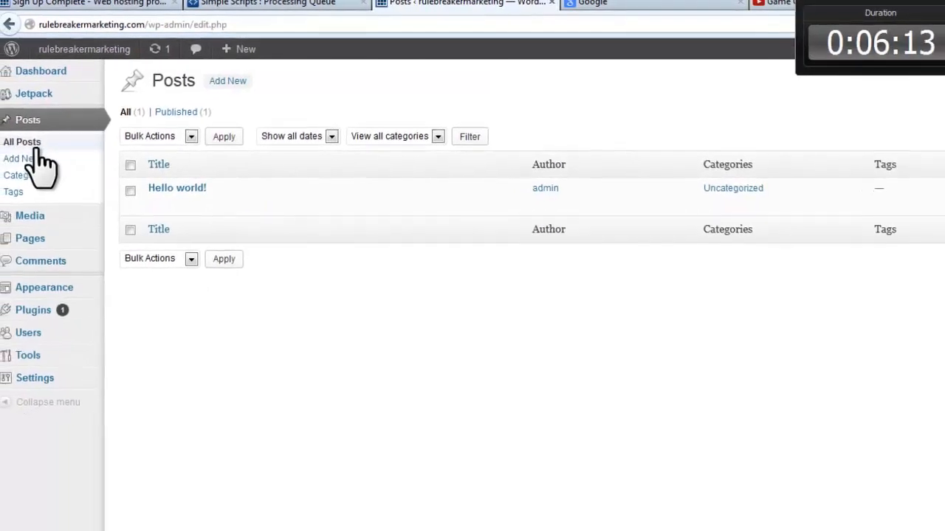
# Step: Add a new post titled 'Hello,this is my first You Tube video!'
pyautogui.click(228, 80)
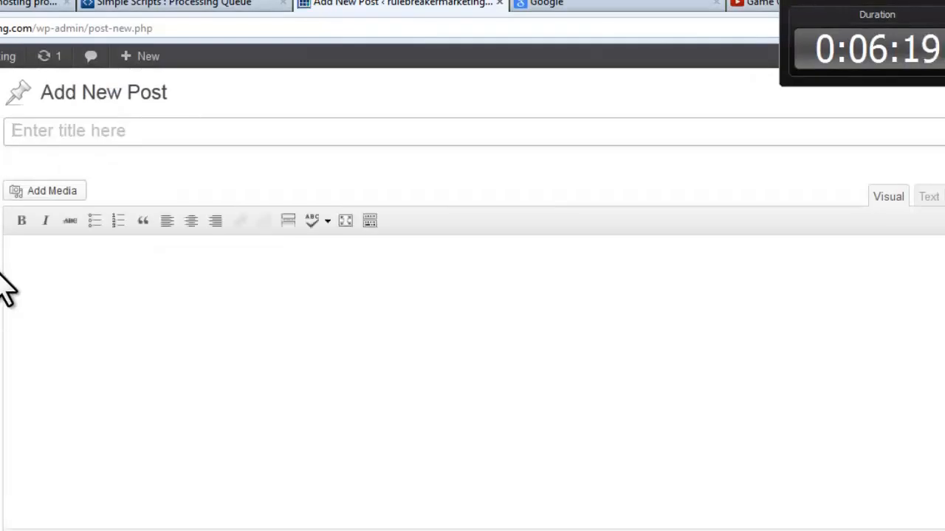
pyautogui.write('Hello')
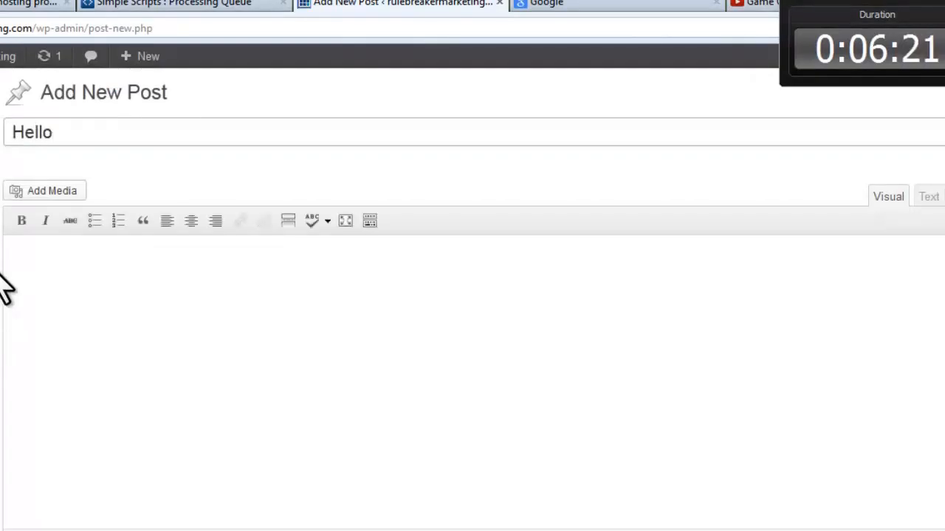
pyautogui.write(',this')
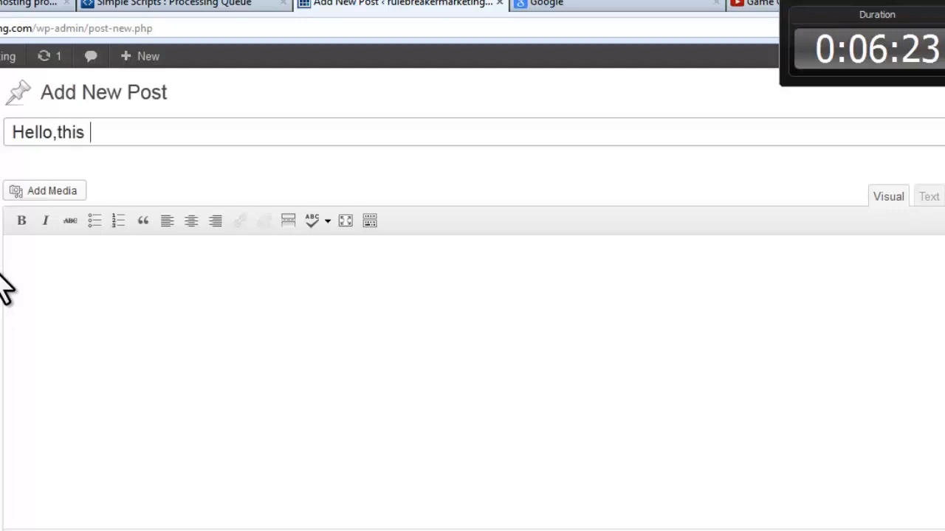
pyautogui.write('is my')
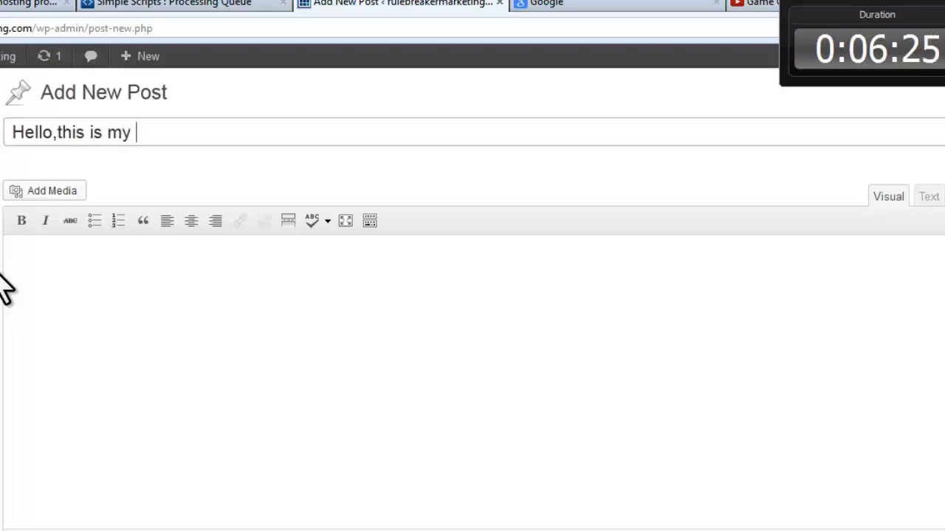
pyautogui.write('first')
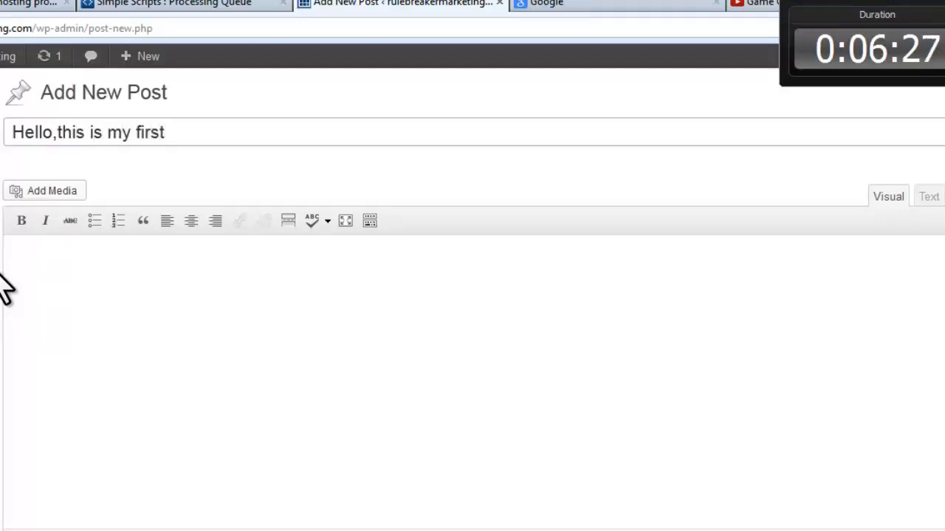
pyautogui.write('You T')
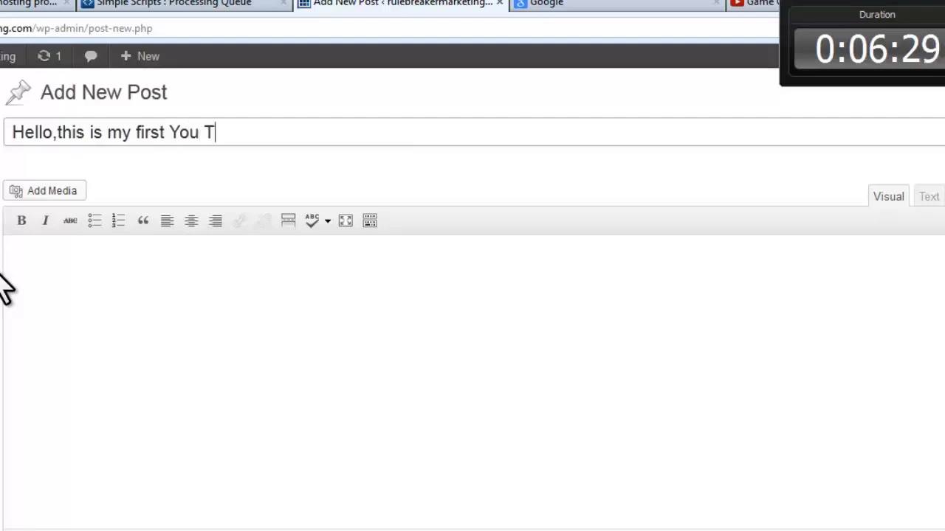
pyautogui.write('bew vid')
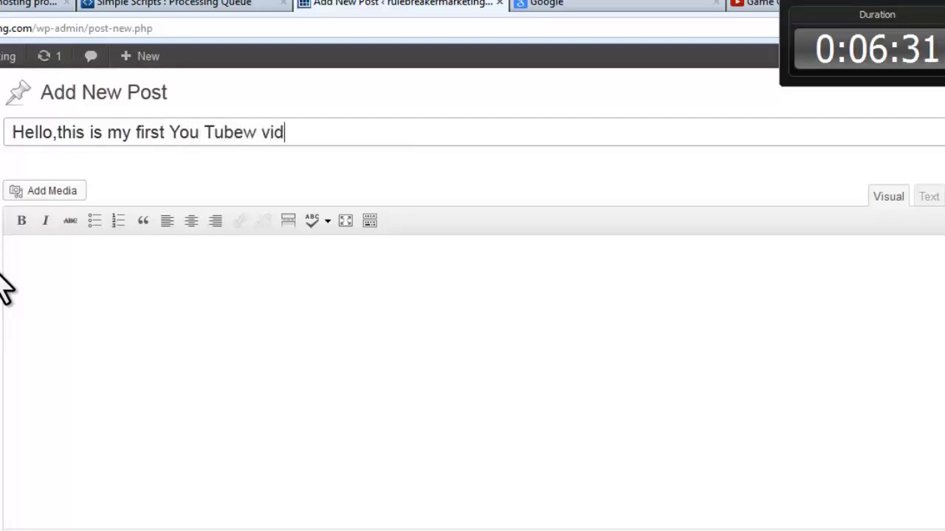
pyautogui.write('eo')
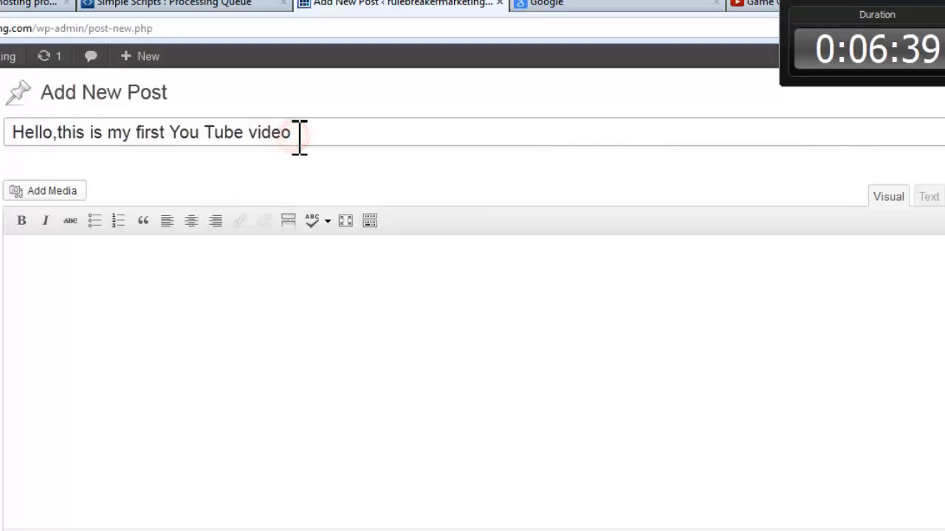
pyautogui.write('!')
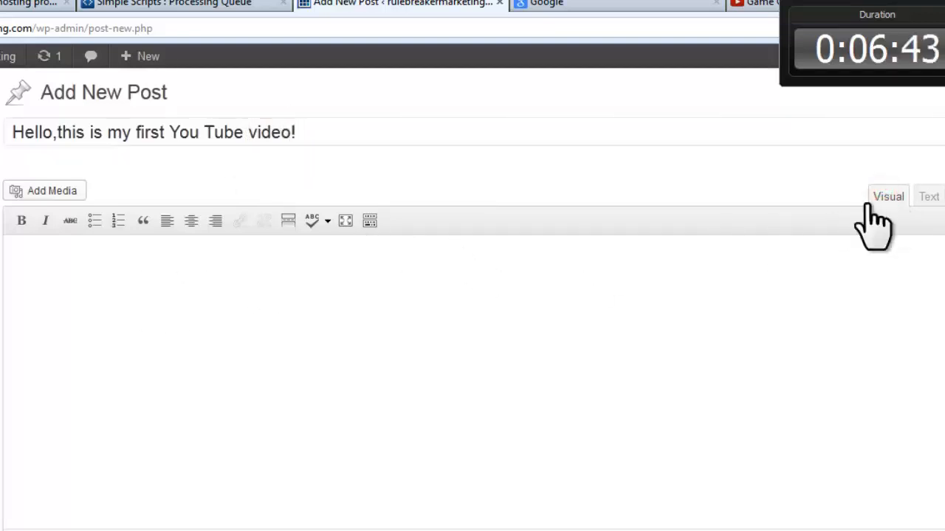
# Step: Paste the trailer's iframe embed code into the post body in Text mode
pyautogui.click(928, 197)
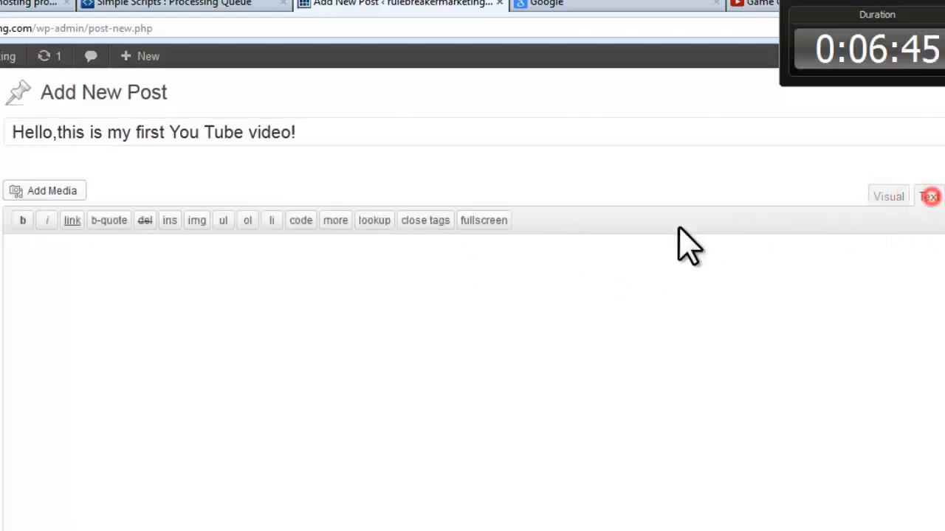
pyautogui.scroll(-3)
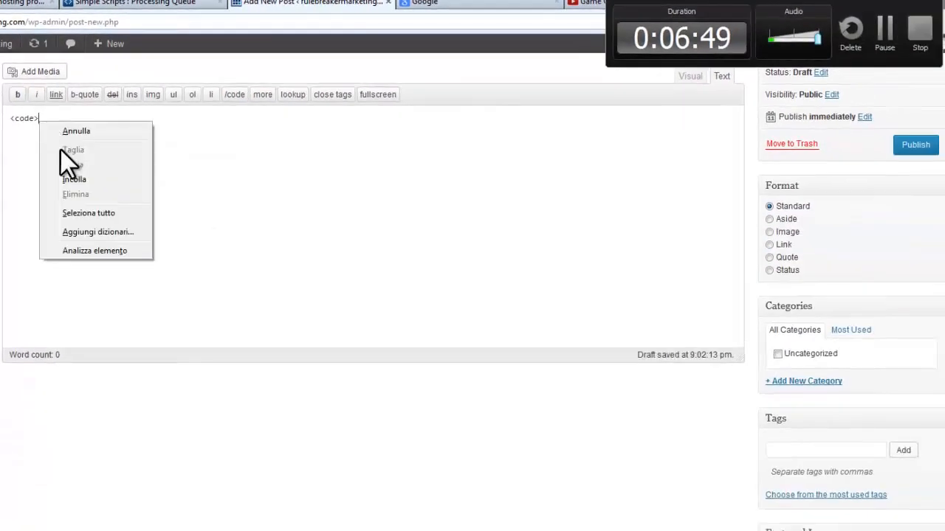
pyautogui.click(74, 179)
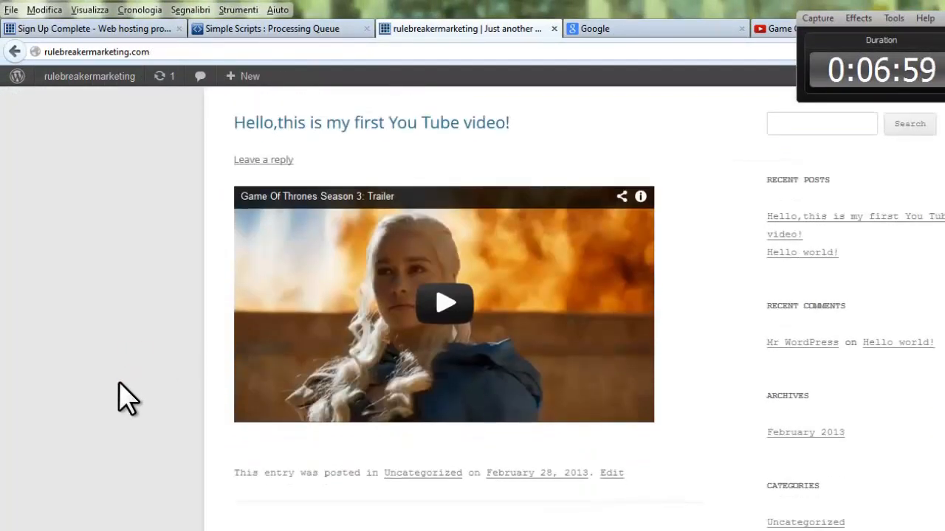
pyautogui.scroll(3)
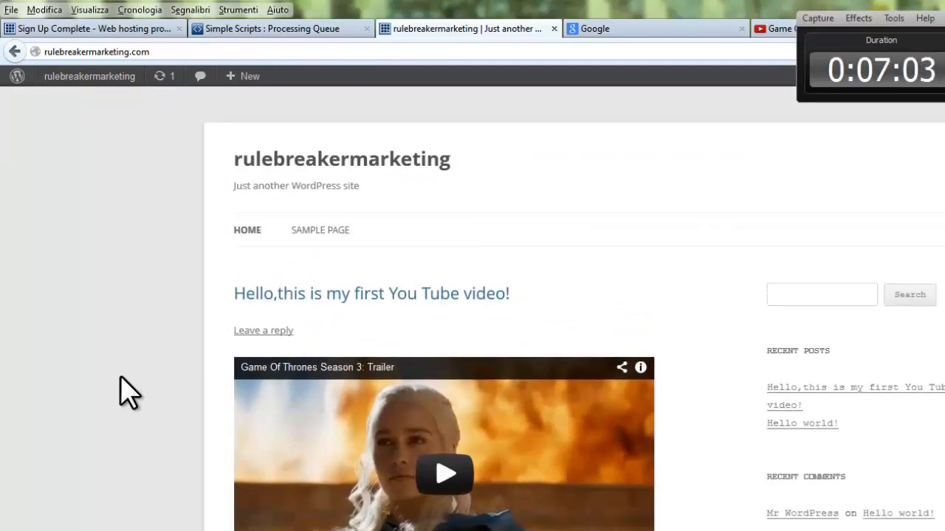
pyautogui.scroll(-3)
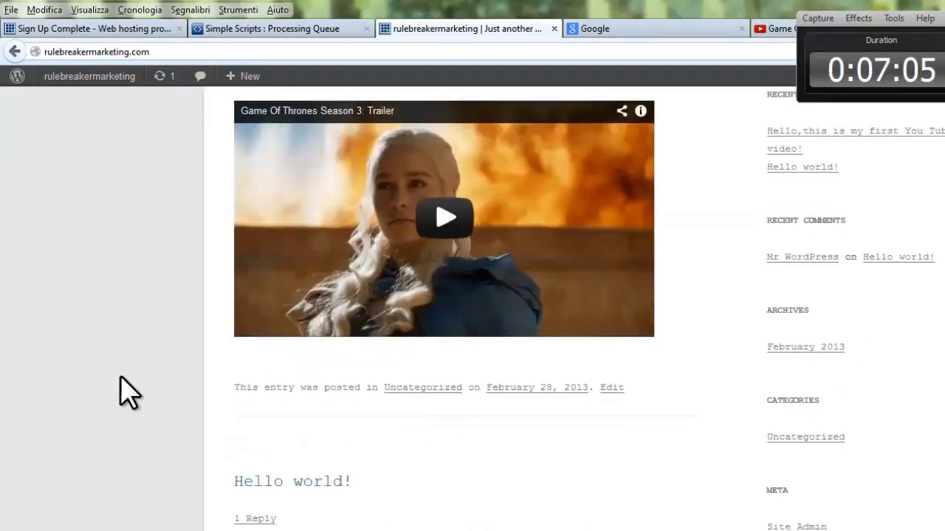
pyautogui.scroll(-3)
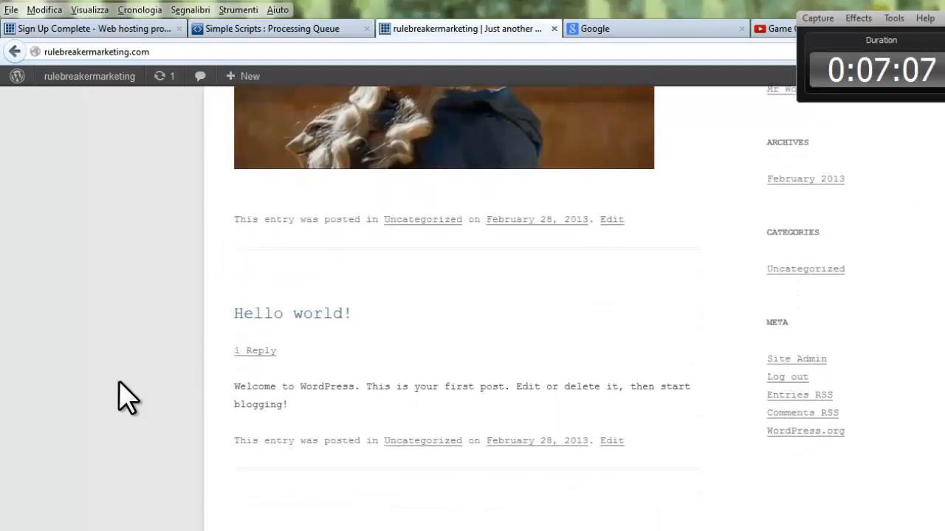
pyautogui.scroll(3)
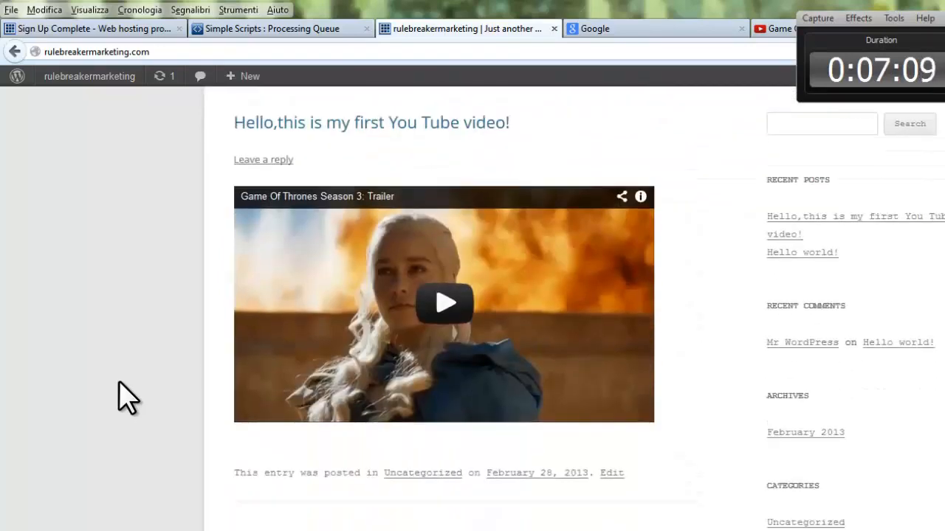